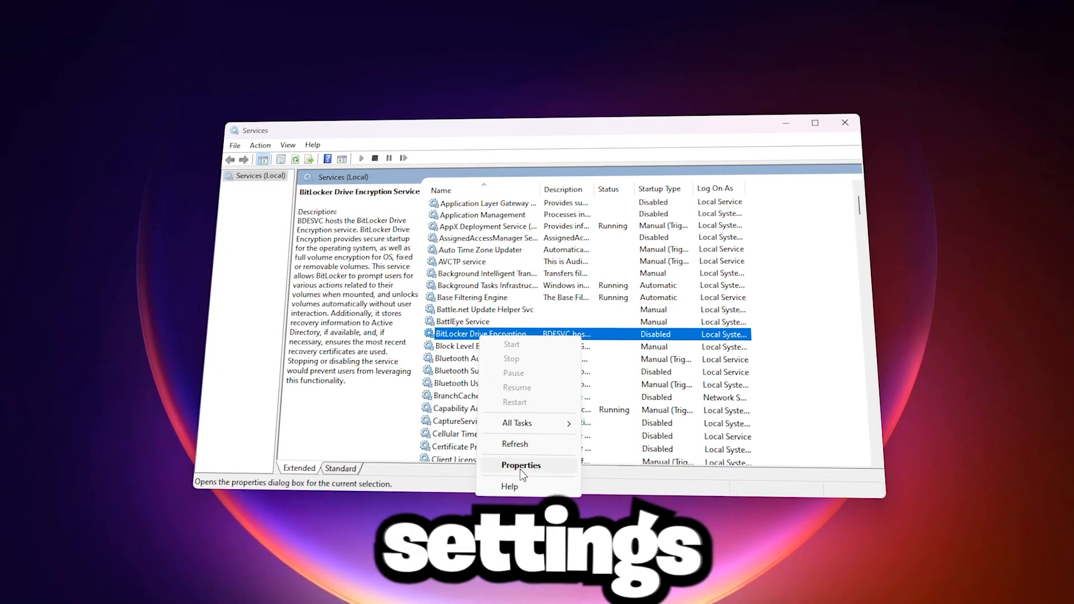
Step: View the properties of the disabled BitLocker Drive Encryption service
{"action": "left_click", "coordinate": [520, 465]}
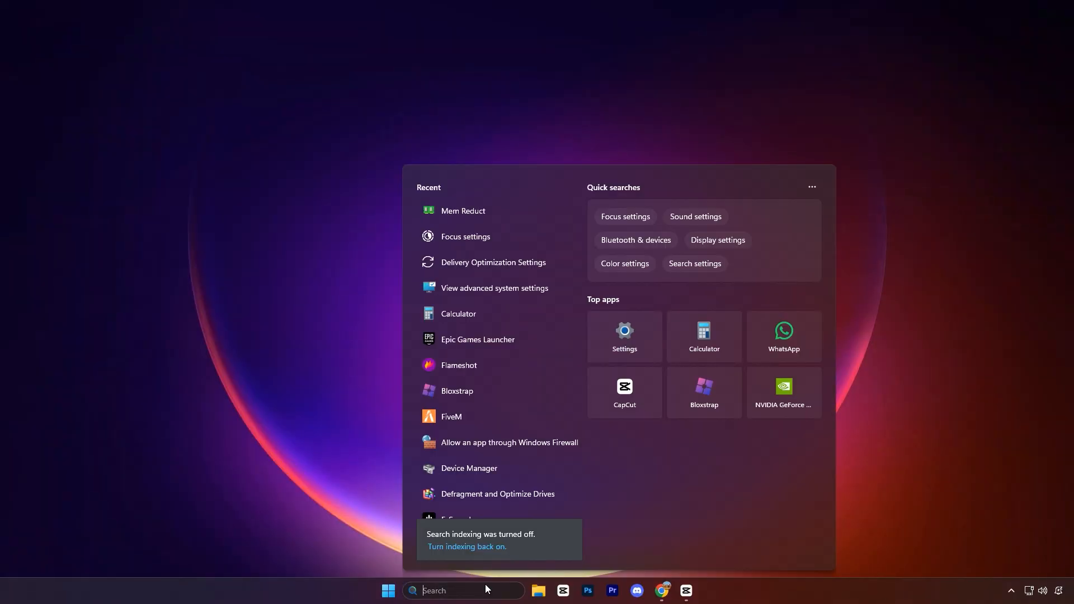
Step: Search for 'Delivery Optimization Settings' and go to that settings page
{"action": "type", "text": "Delivery Optimization Settings"}
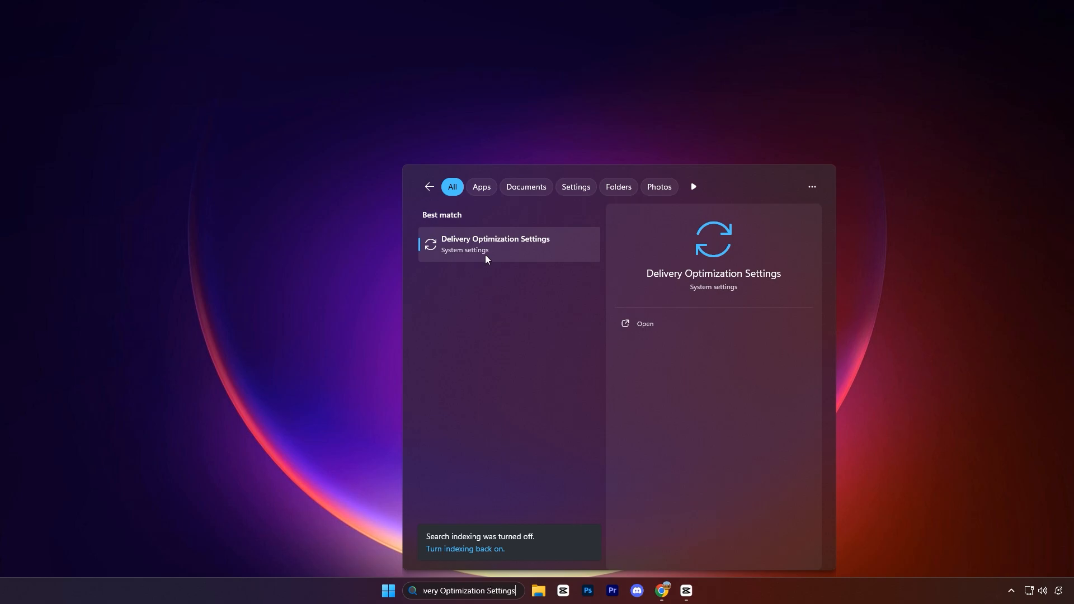
{"action": "left_click", "coordinate": [495, 244]}
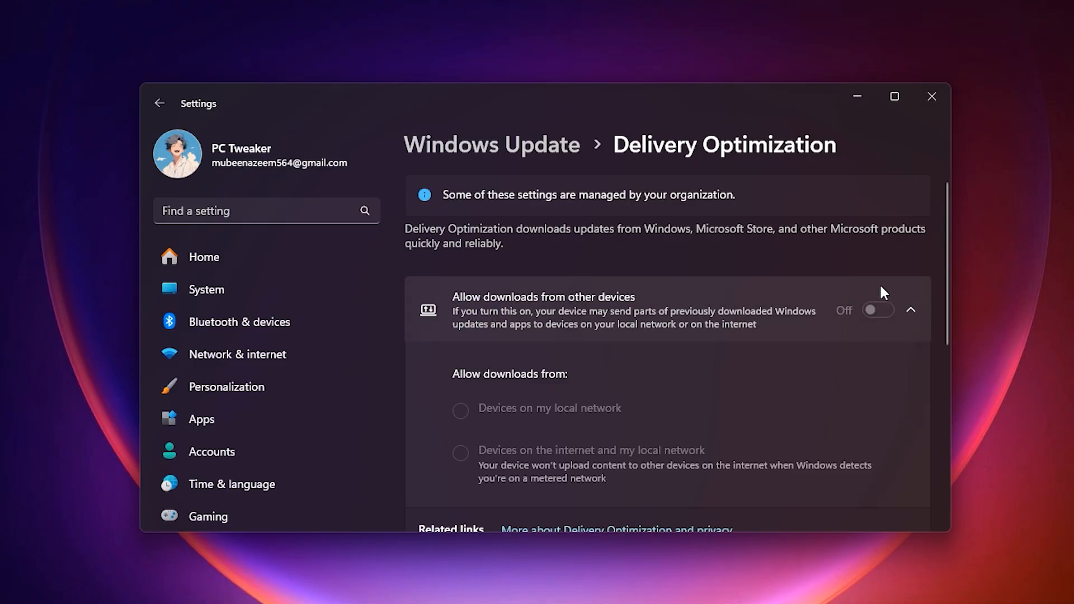
{"action": "mouse_move", "coordinate": [866, 329]}
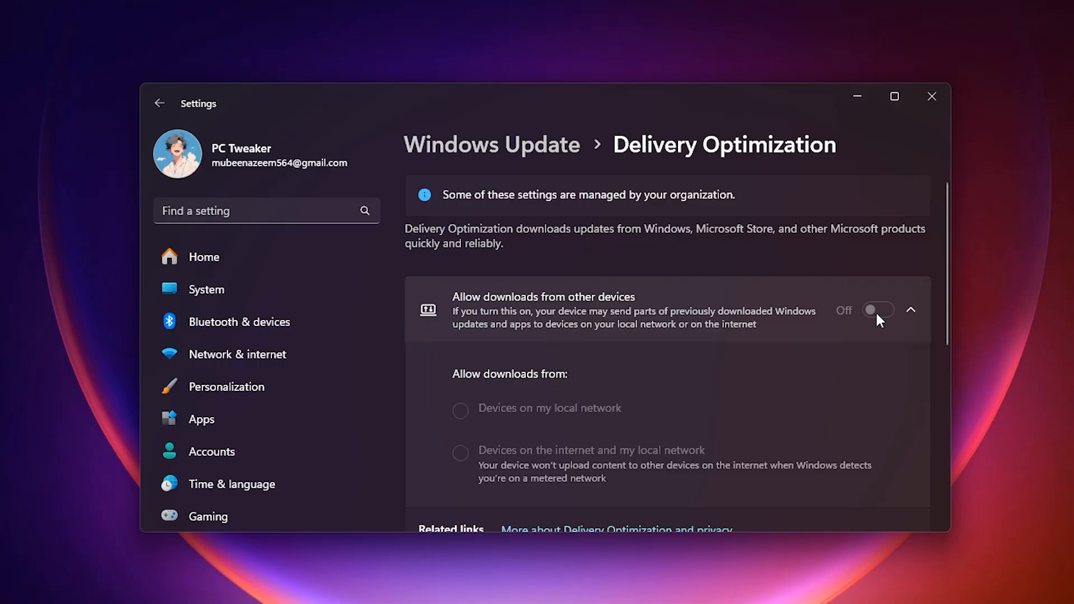
{"action": "mouse_move", "coordinate": [862, 322]}
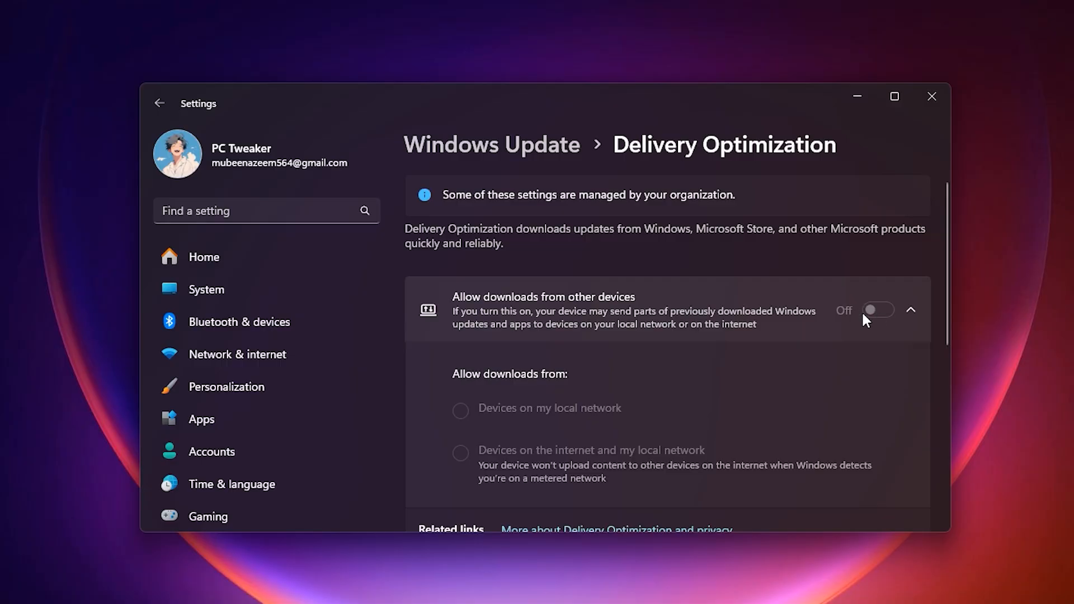
{"action": "mouse_move", "coordinate": [749, 340]}
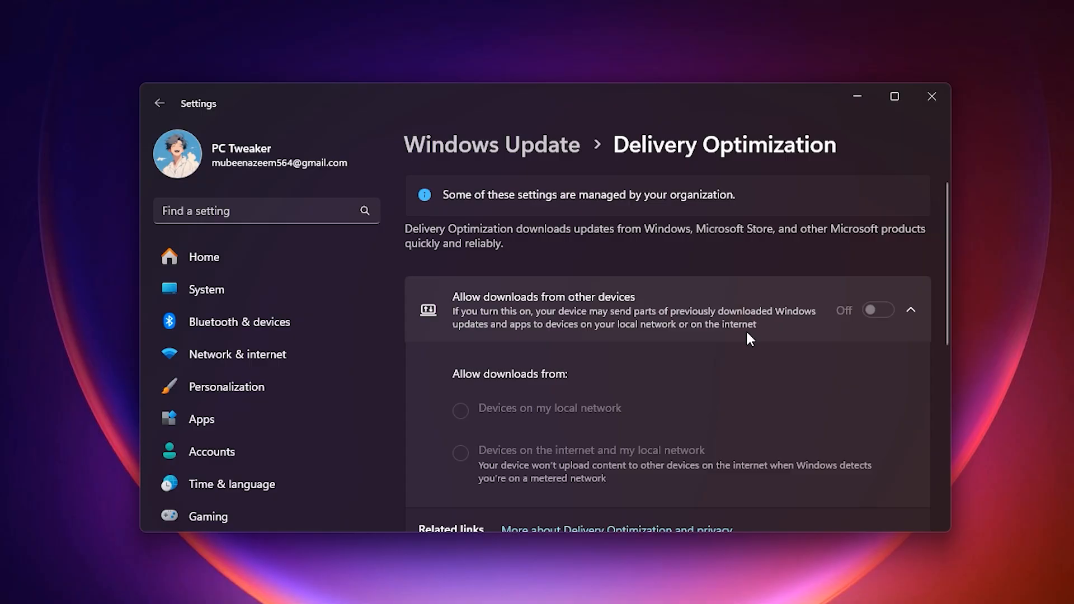
{"action": "mouse_move", "coordinate": [772, 344]}
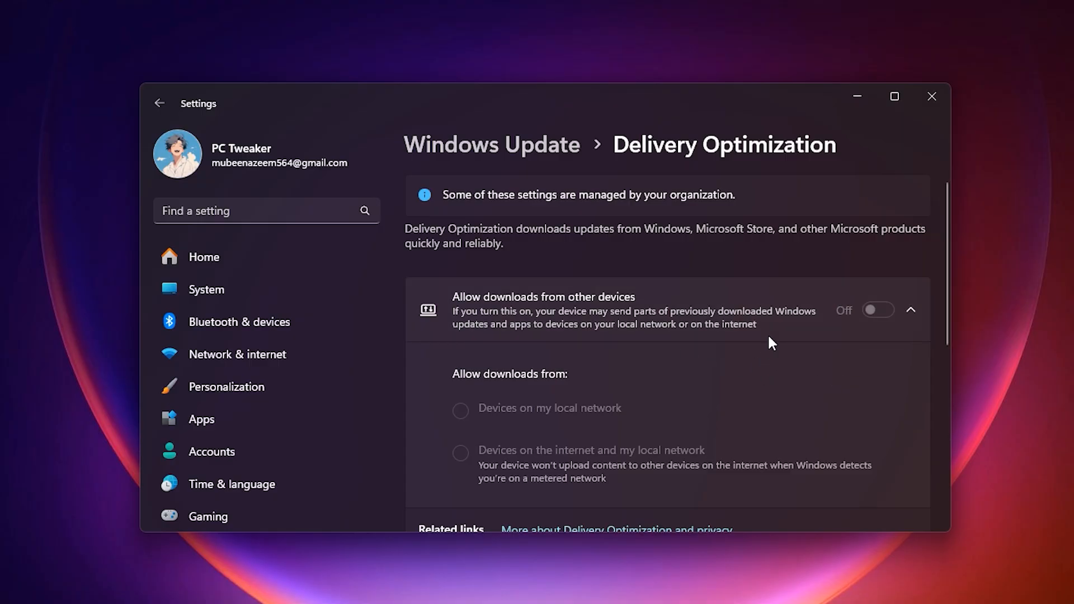
{"action": "mouse_move", "coordinate": [714, 349]}
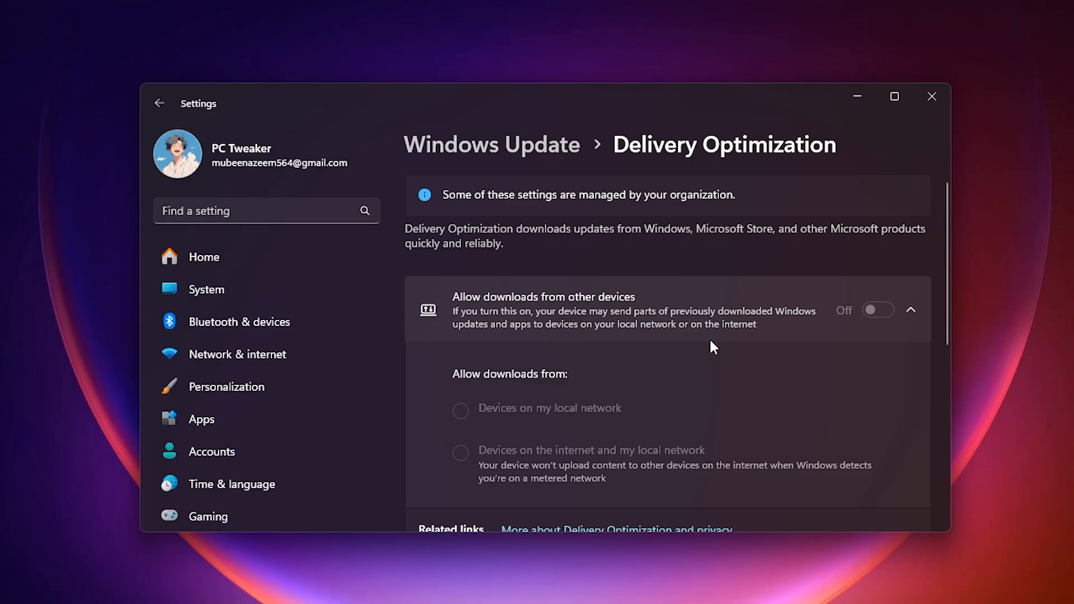
{"action": "mouse_move", "coordinate": [725, 347]}
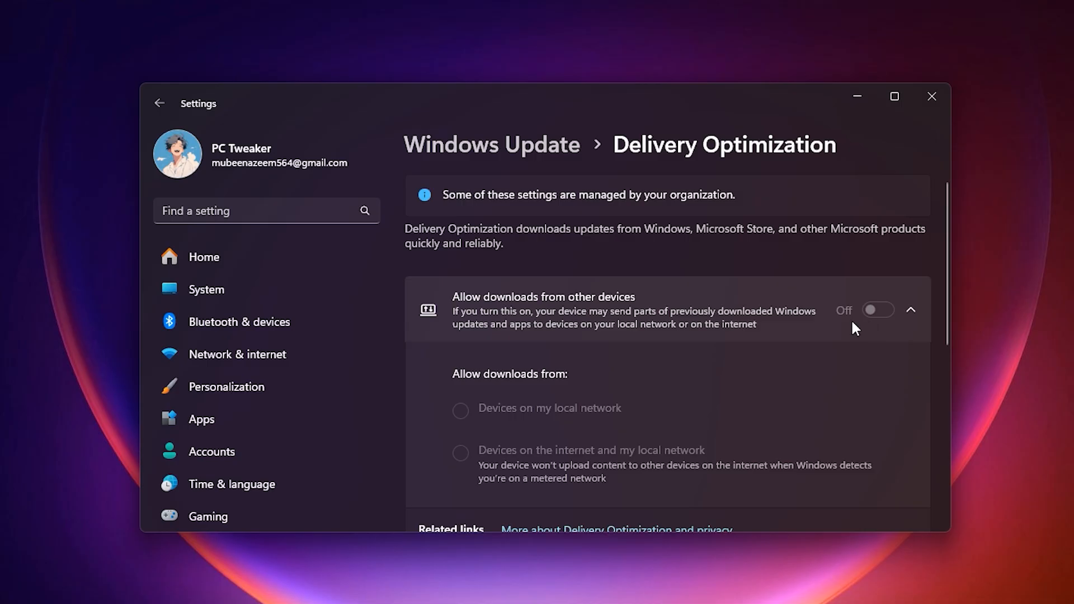
{"action": "mouse_move", "coordinate": [731, 306]}
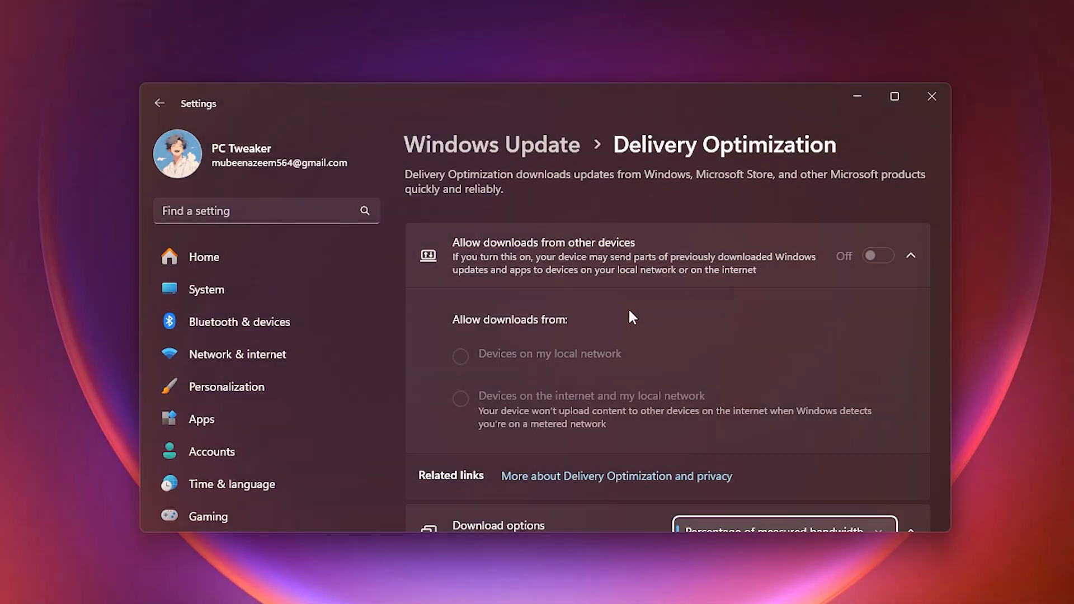
Step: Close Settings with downloads from other devices left off
{"action": "left_click", "coordinate": [931, 96]}
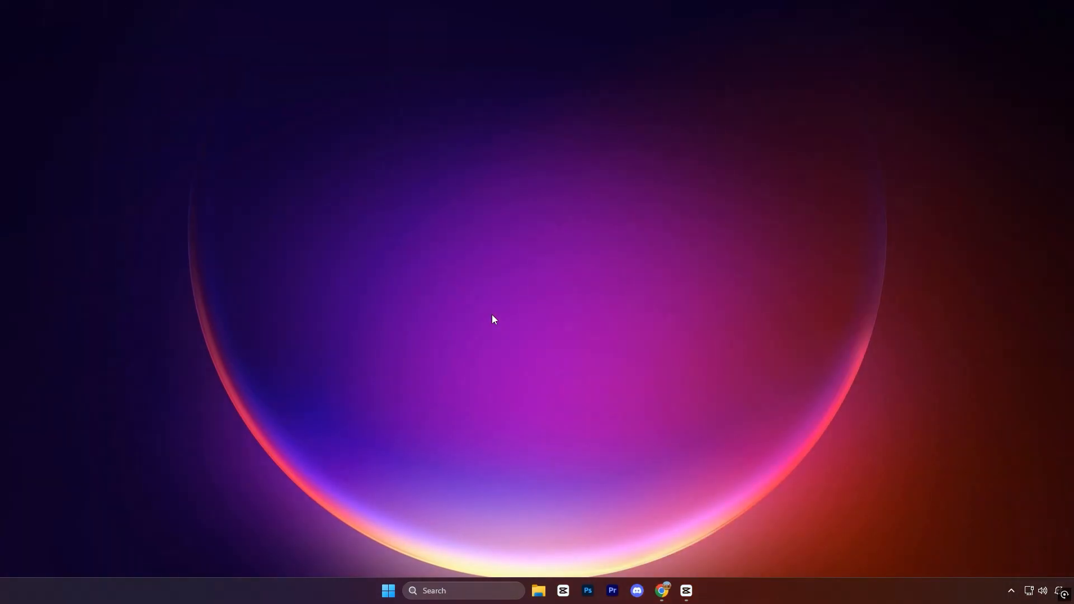
Step: Launch System Configuration by running msconfig from the Run dialog
{"action": "key", "text": "Win+r"}
{"action": "type", "text": "msconfig"}
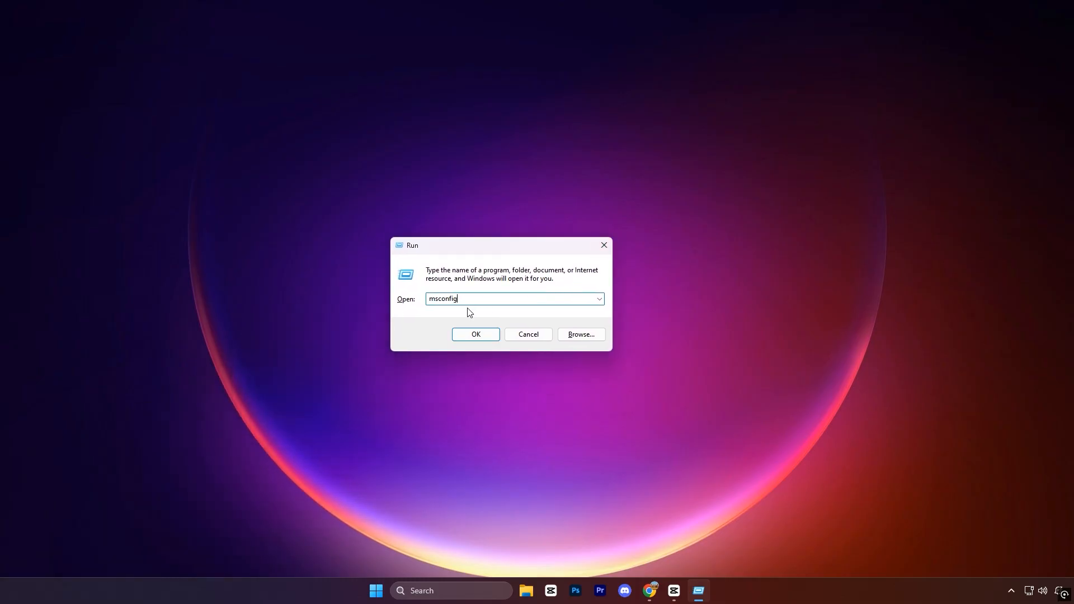
{"action": "left_click", "coordinate": [475, 334]}
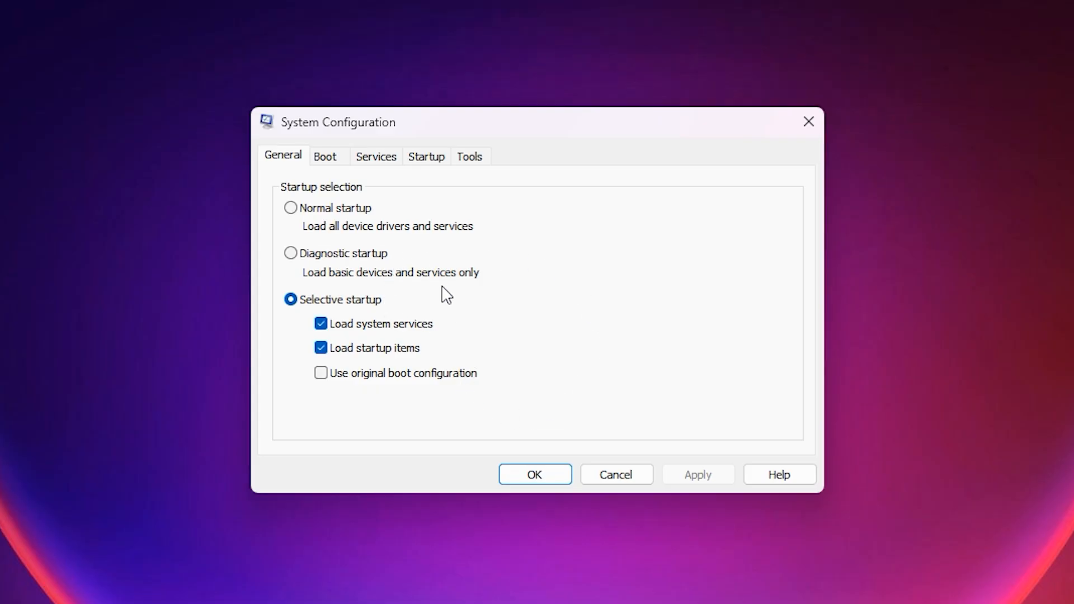
{"action": "mouse_move", "coordinate": [376, 177]}
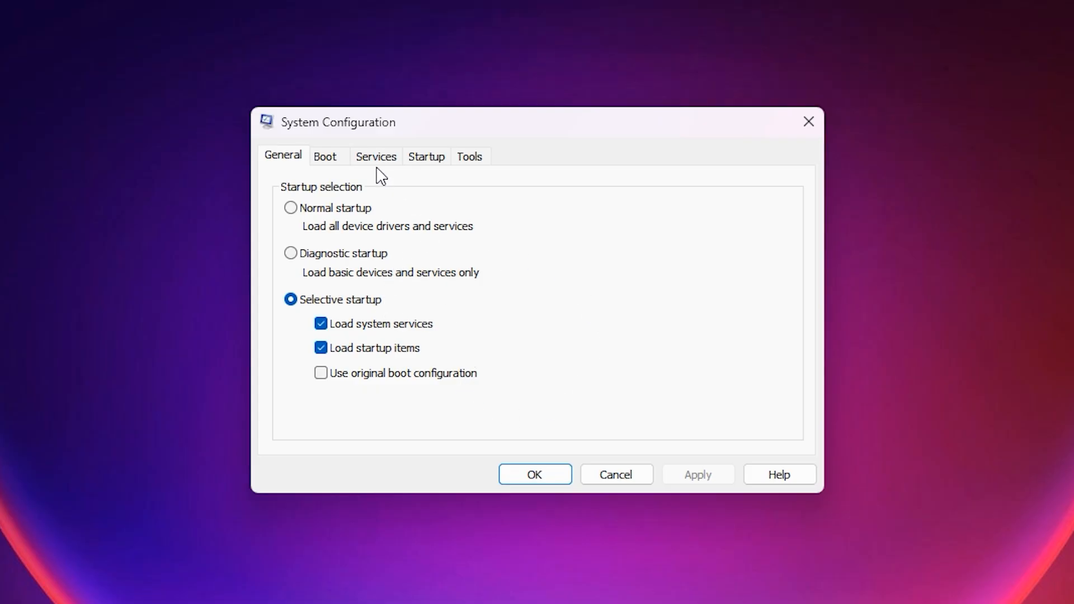
Step: Switch System Configuration to its Services list
{"action": "left_click", "coordinate": [376, 155]}
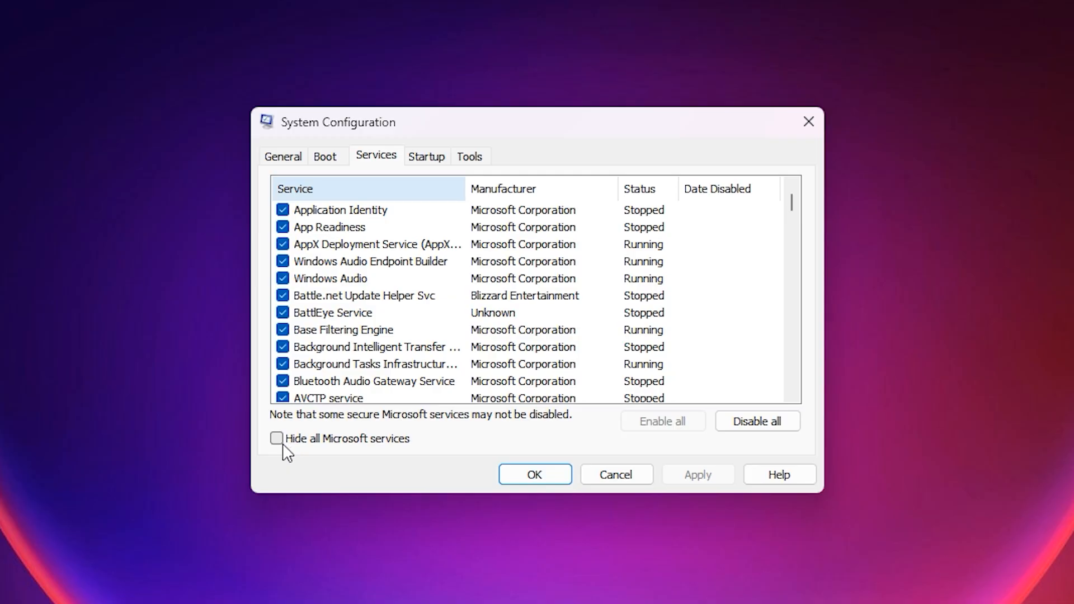
{"action": "mouse_move", "coordinate": [293, 451]}
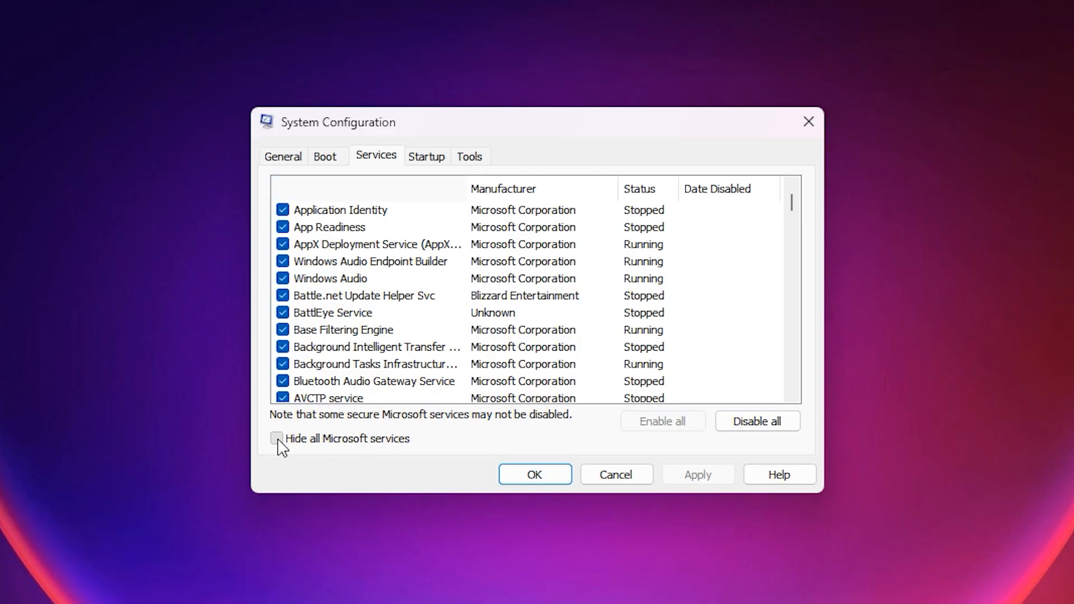
Step: Hide all Microsoft services so only third-party services like Steam, Razer and NVIDIA remain listed
{"action": "left_click", "coordinate": [276, 439]}
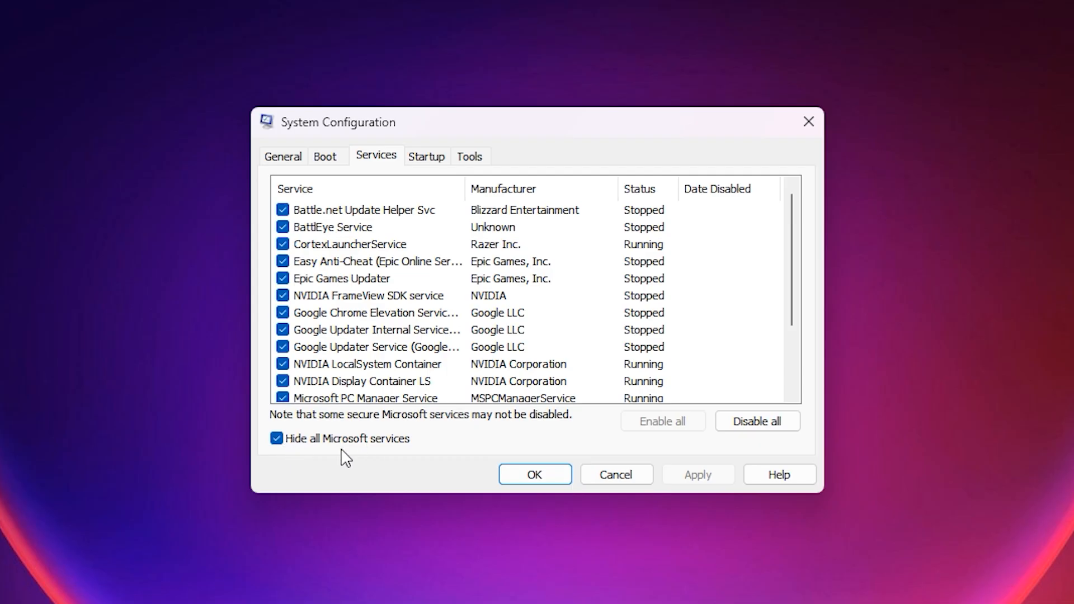
{"action": "mouse_move", "coordinate": [522, 295]}
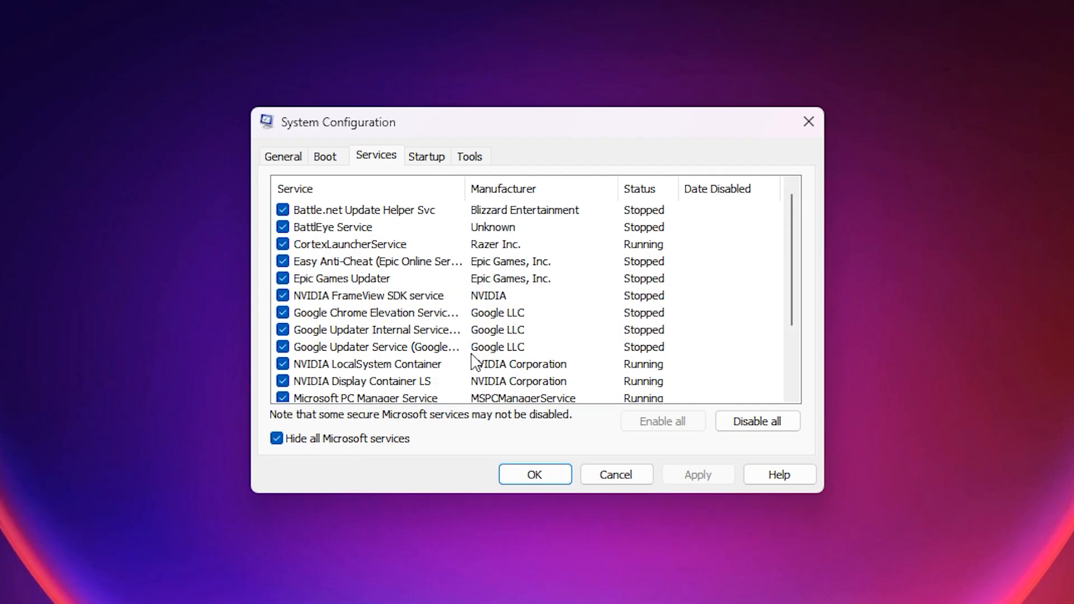
{"action": "mouse_move", "coordinate": [438, 319]}
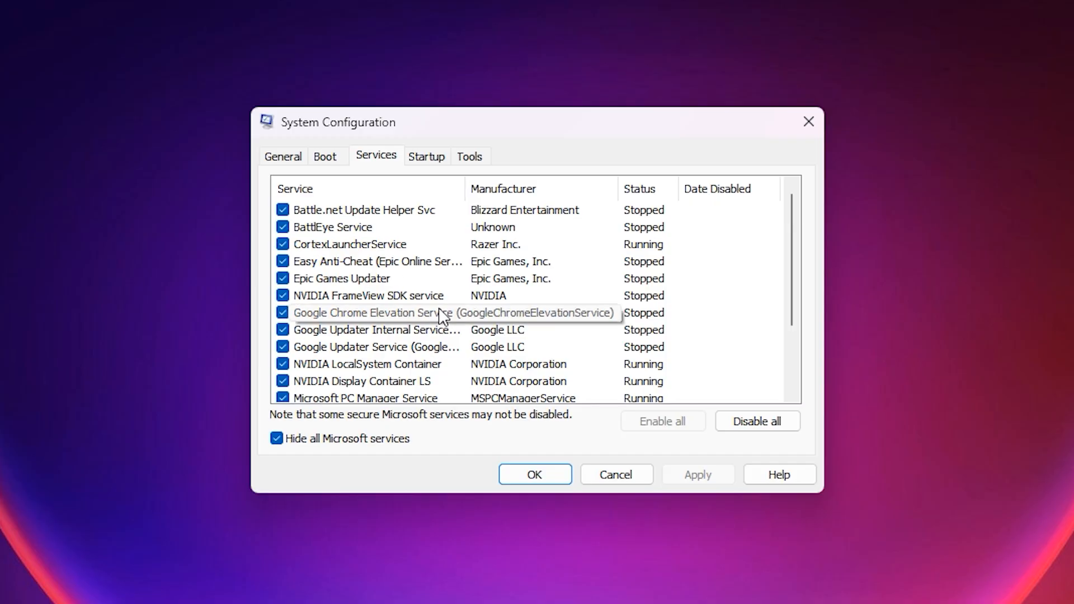
{"action": "mouse_move", "coordinate": [334, 350]}
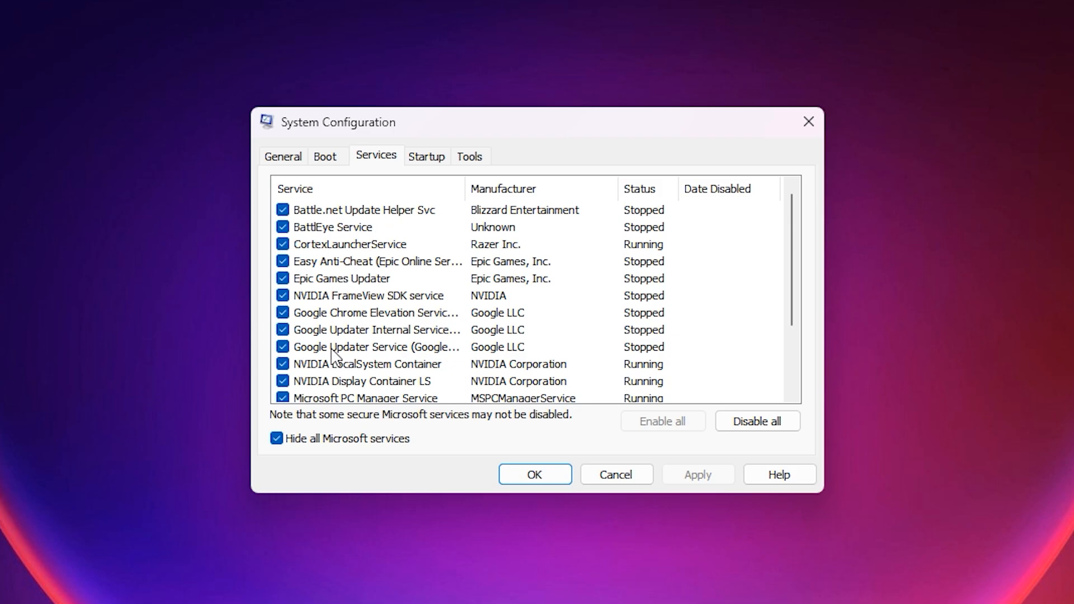
{"action": "mouse_move", "coordinate": [391, 343]}
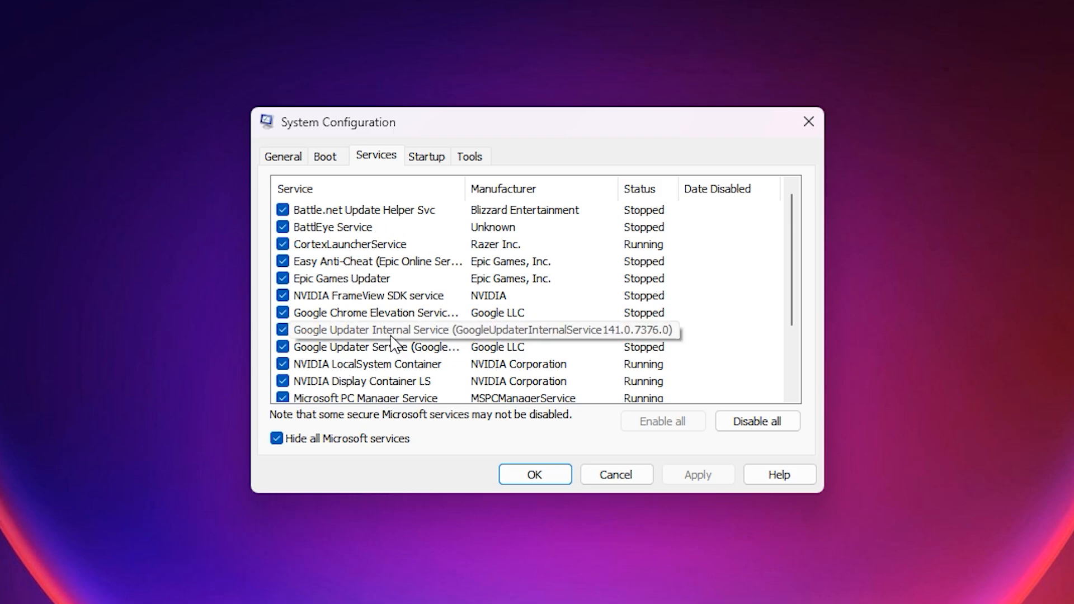
{"action": "scroll", "scroll_direction": "down", "scroll_amount": 3}
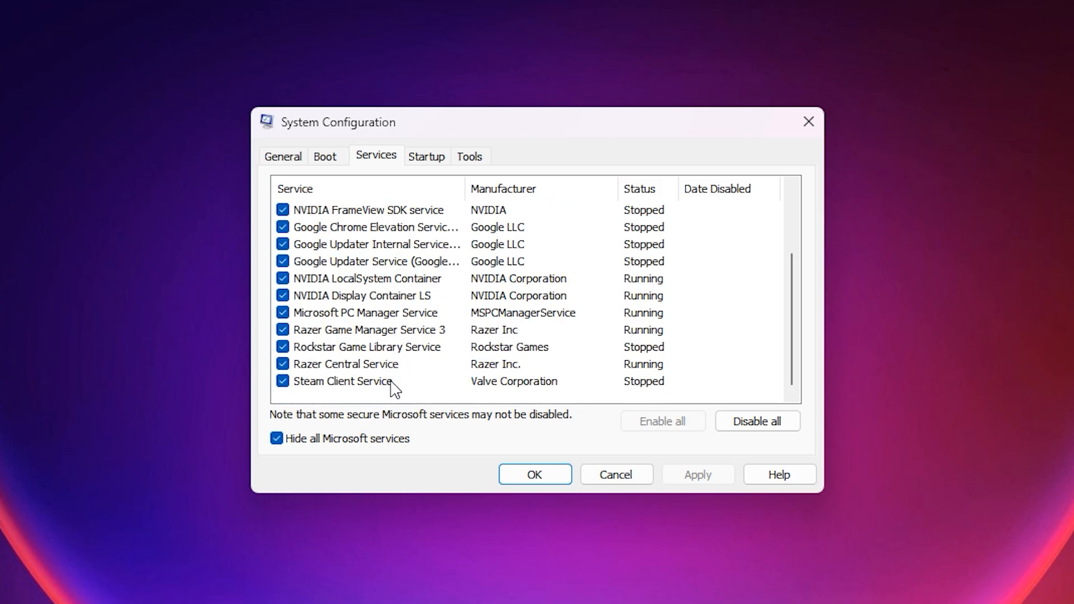
{"action": "mouse_move", "coordinate": [363, 389]}
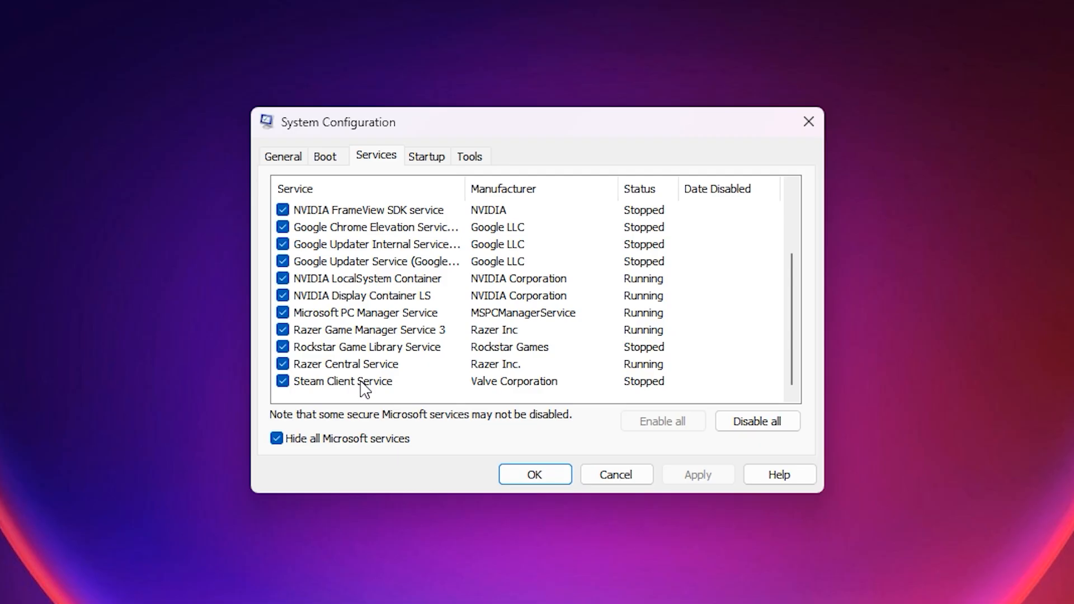
{"action": "mouse_move", "coordinate": [358, 344]}
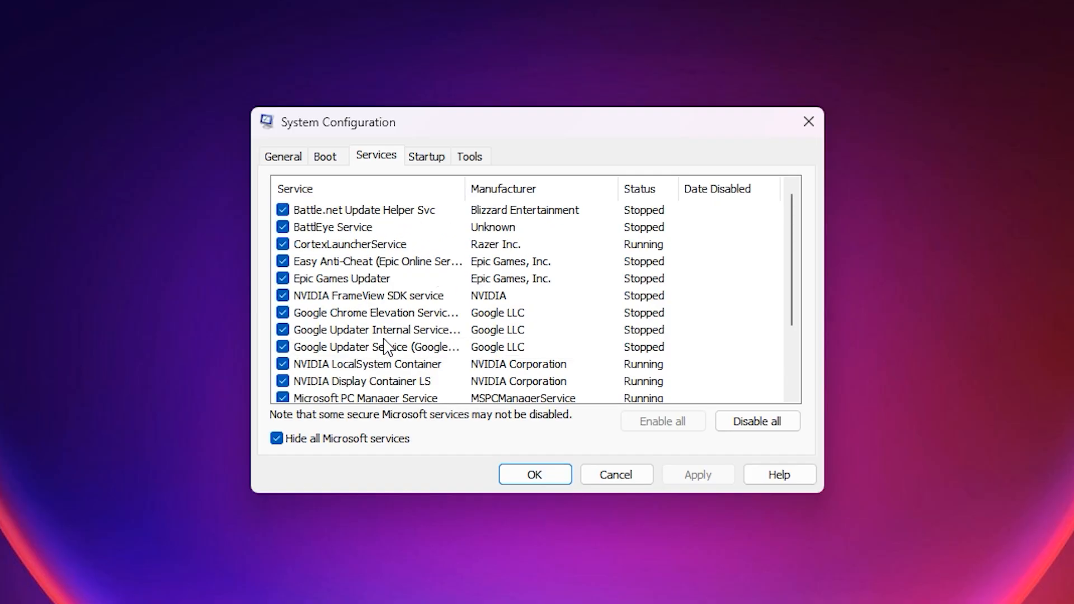
{"action": "mouse_move", "coordinate": [649, 440]}
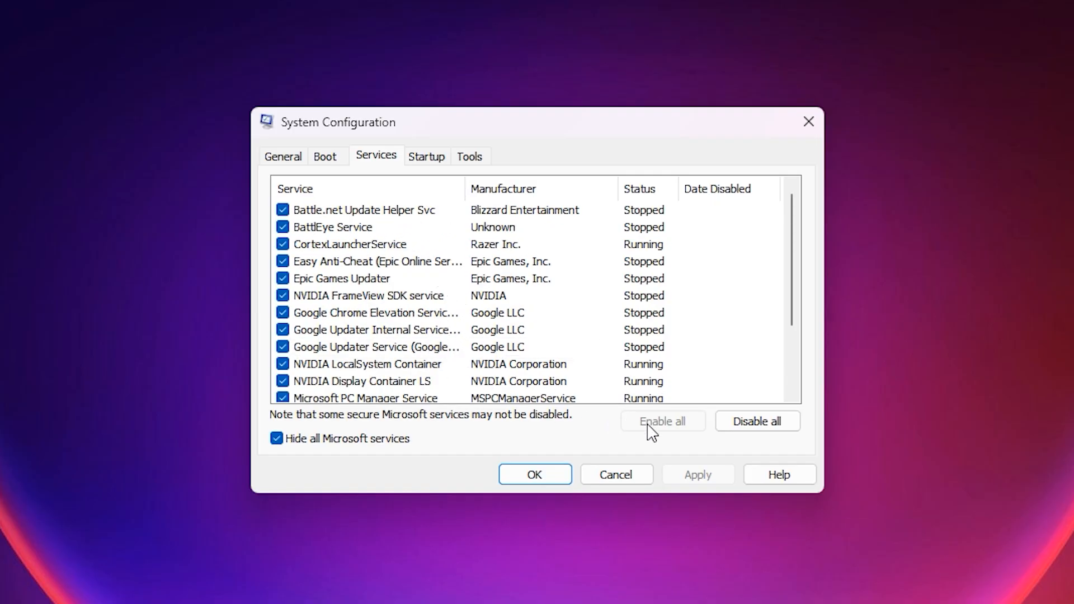
{"action": "mouse_move", "coordinate": [538, 402]}
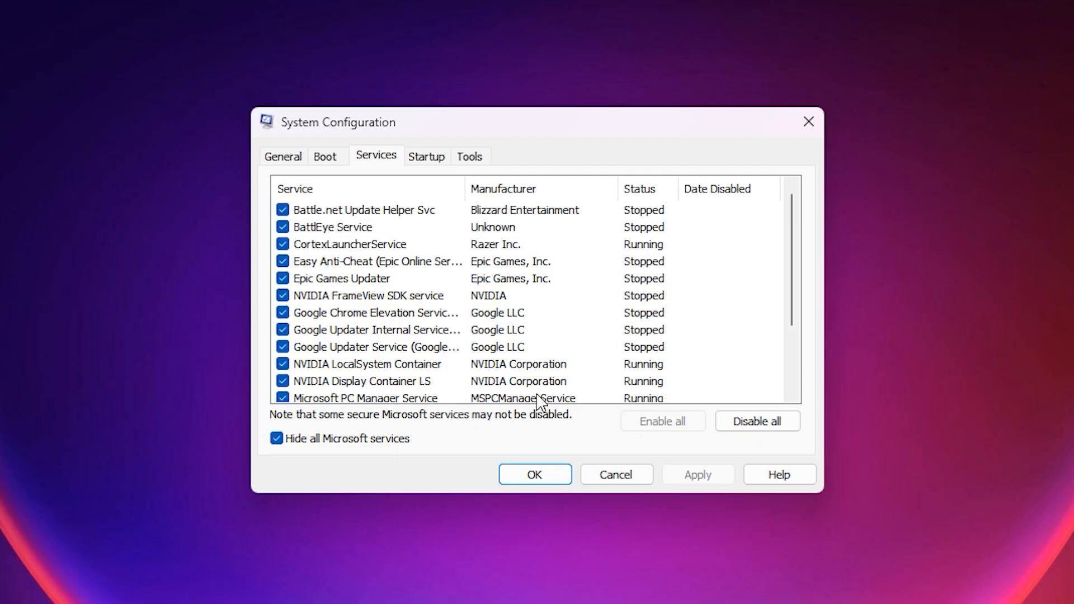
{"action": "mouse_move", "coordinate": [546, 401]}
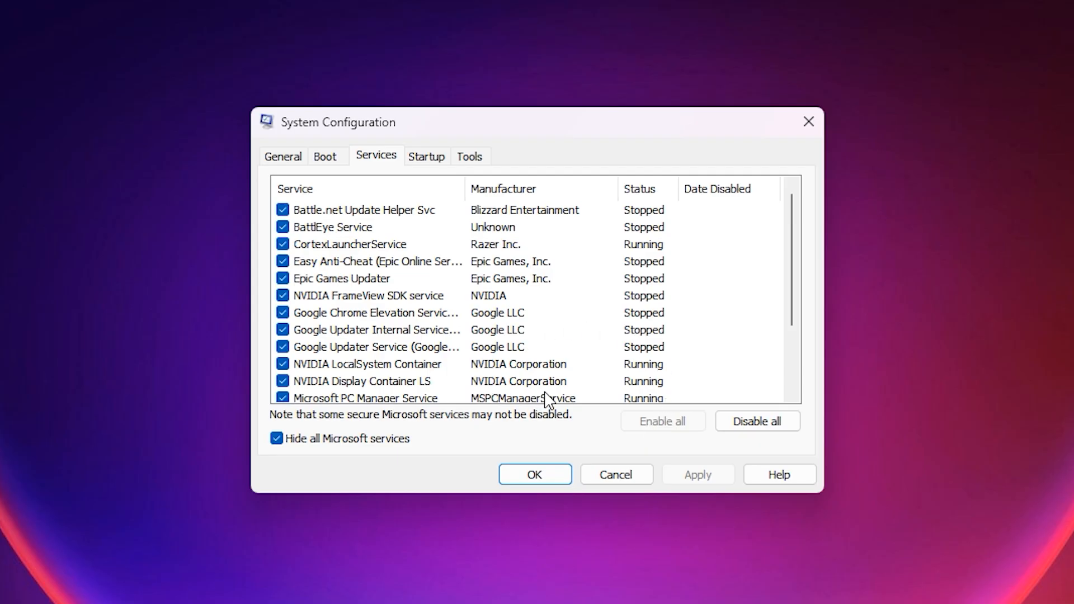
{"action": "mouse_move", "coordinate": [575, 311]}
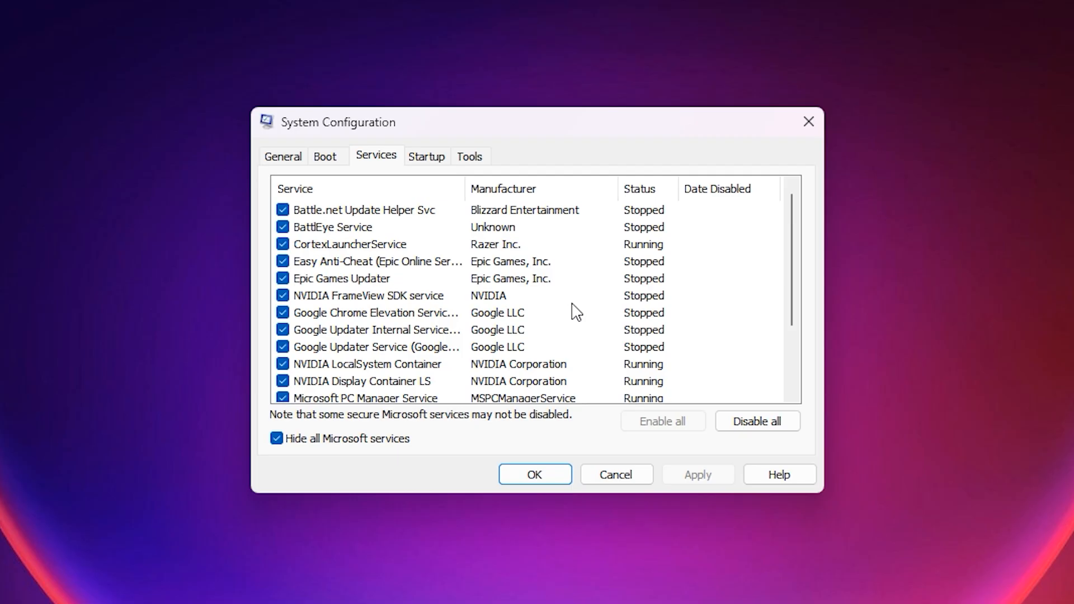
{"action": "mouse_move", "coordinate": [576, 301]}
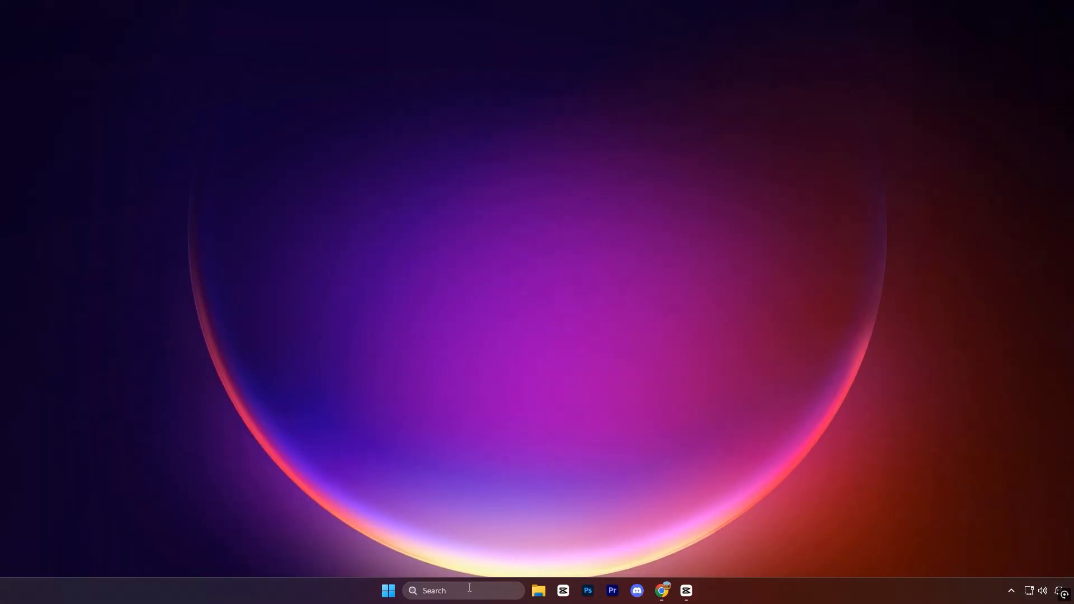
Step: Search 'serv' and launch the Services app from the results
{"action": "type", "text": "serv"}
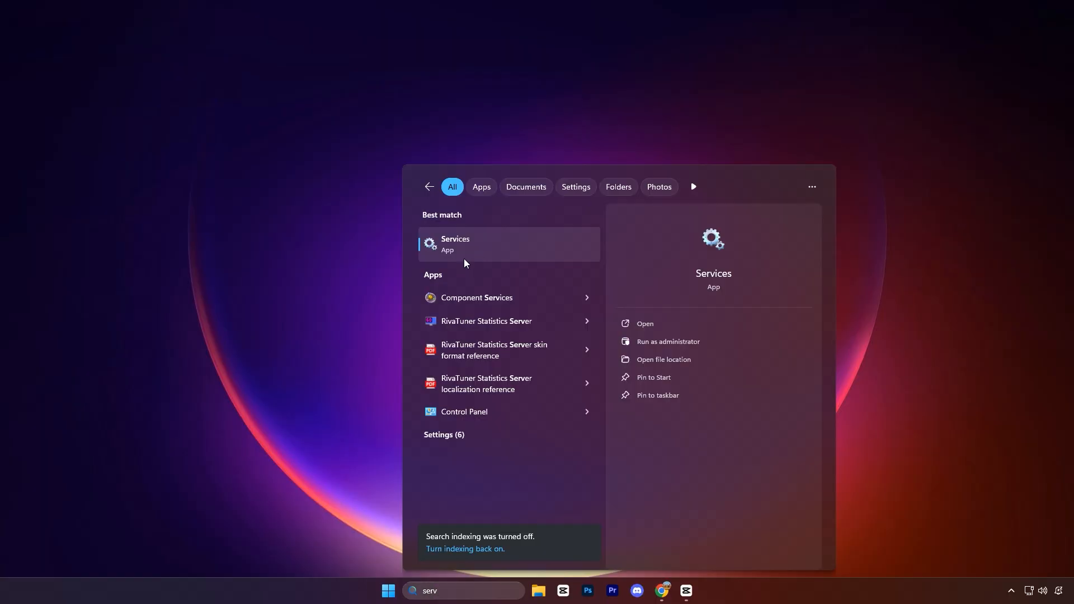
{"action": "left_click", "coordinate": [454, 244]}
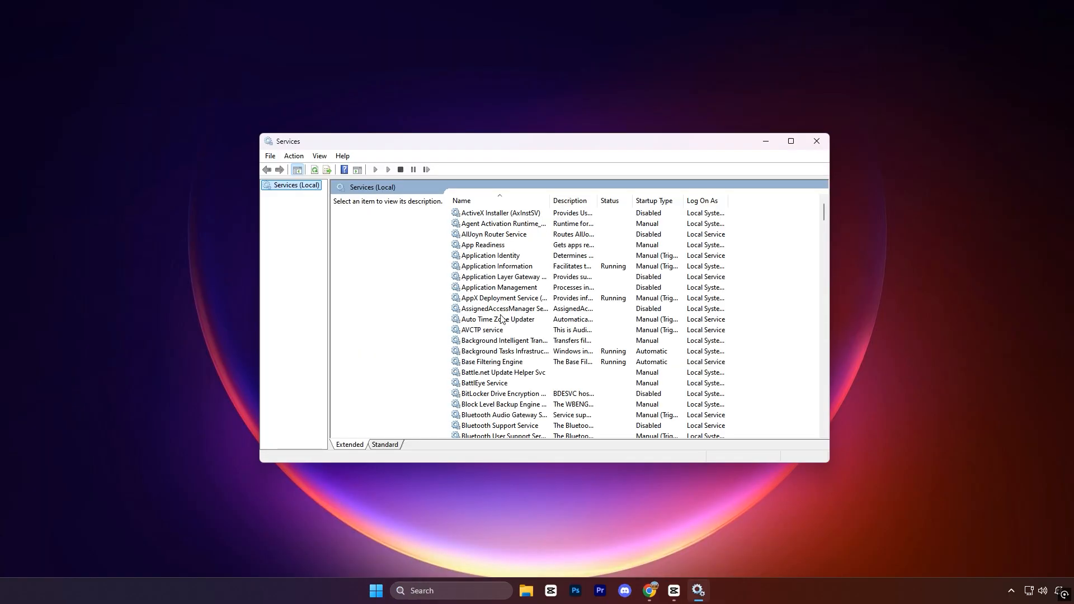
{"action": "scroll", "scroll_direction": "down", "scroll_amount": 3}
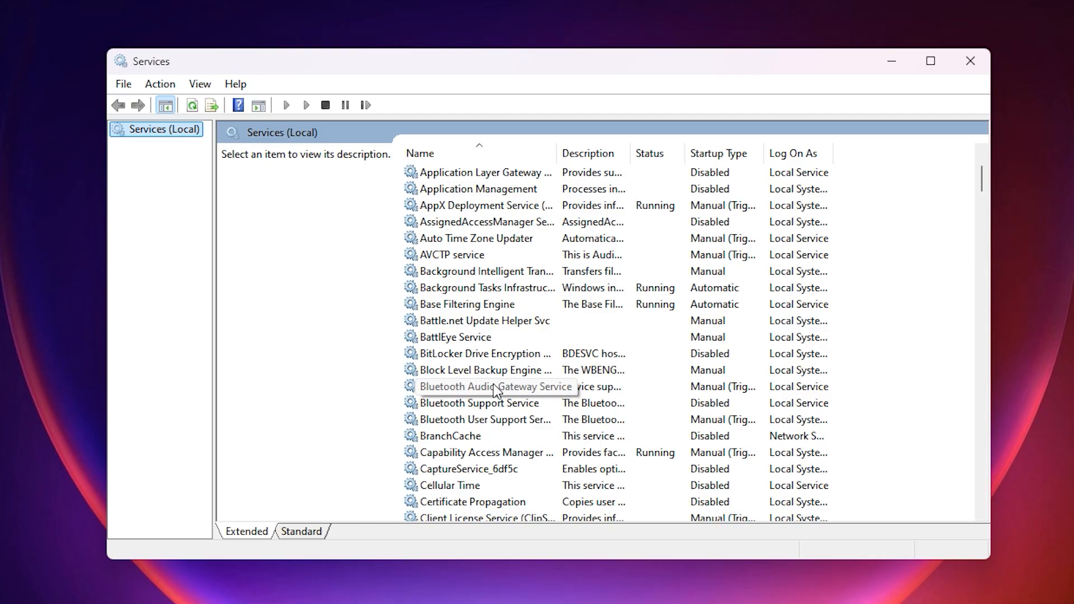
{"action": "mouse_move", "coordinate": [544, 387]}
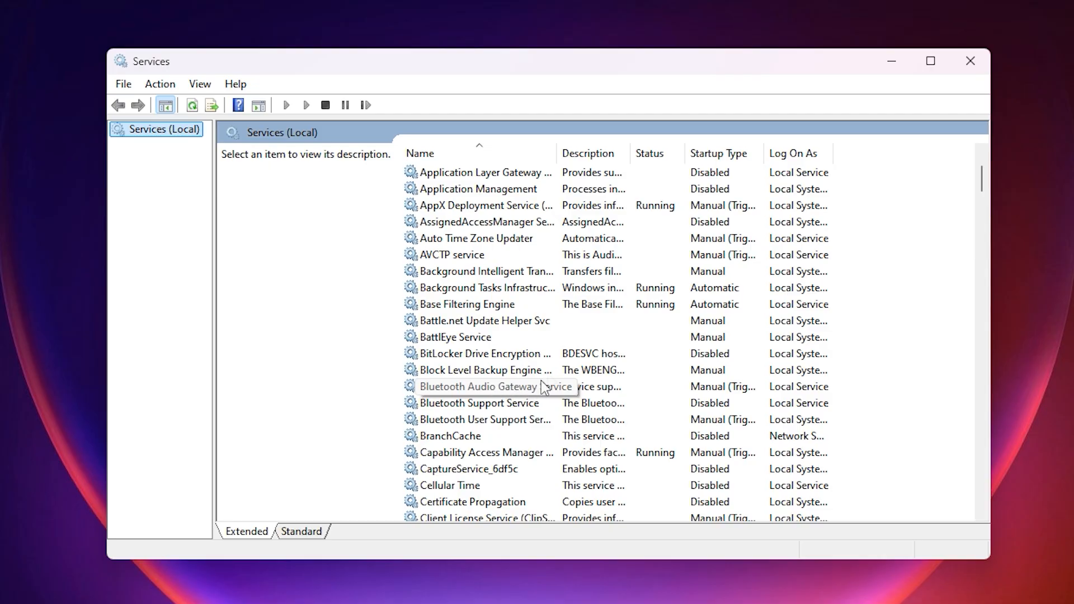
{"action": "left_click", "coordinate": [477, 353]}
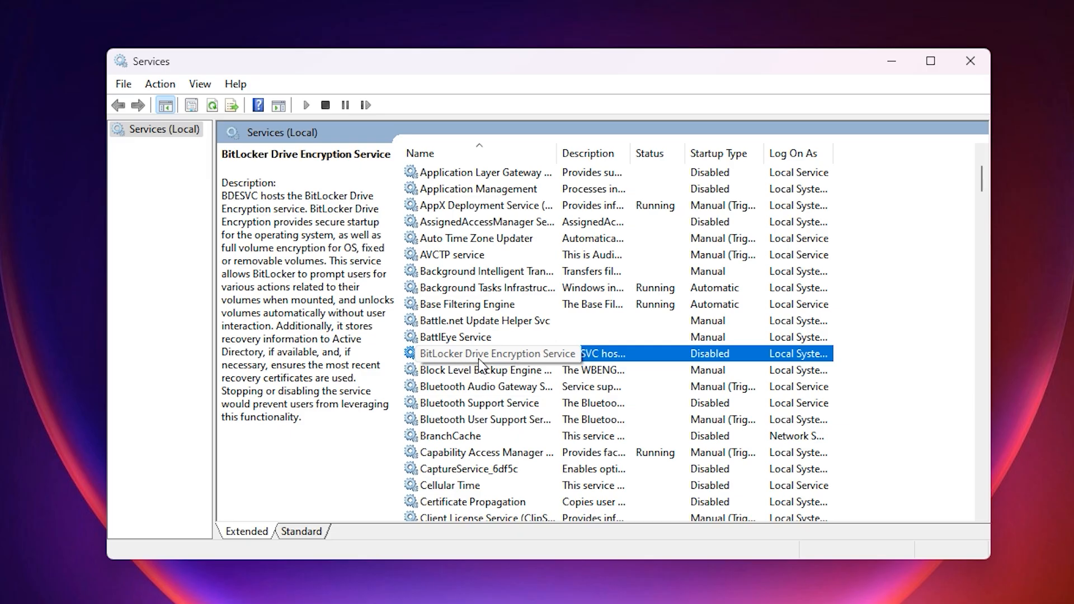
{"action": "mouse_move", "coordinate": [469, 365]}
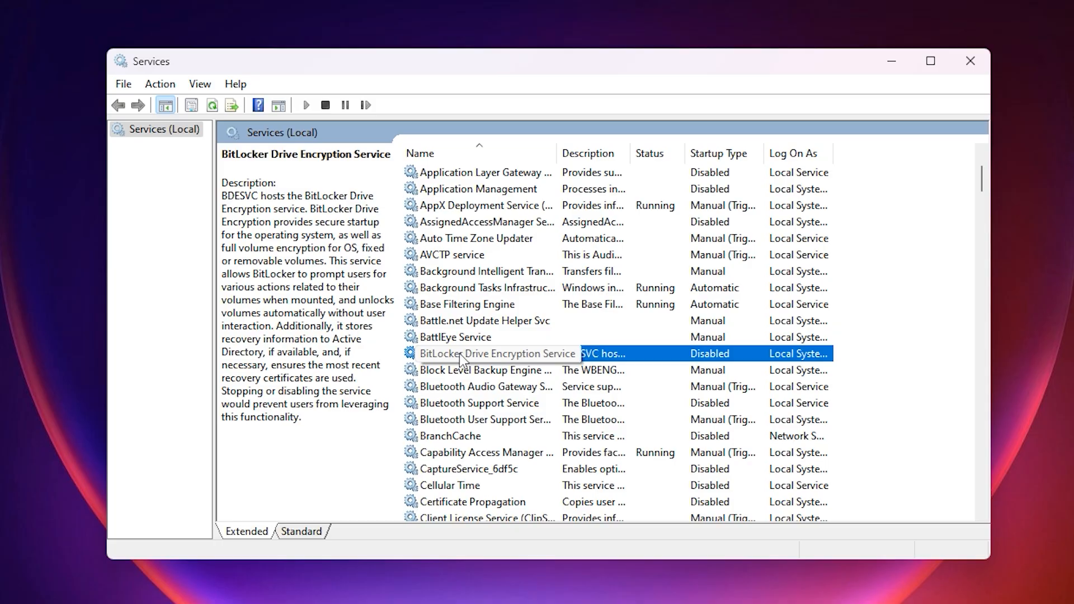
{"action": "right_click", "coordinate": [479, 353]}
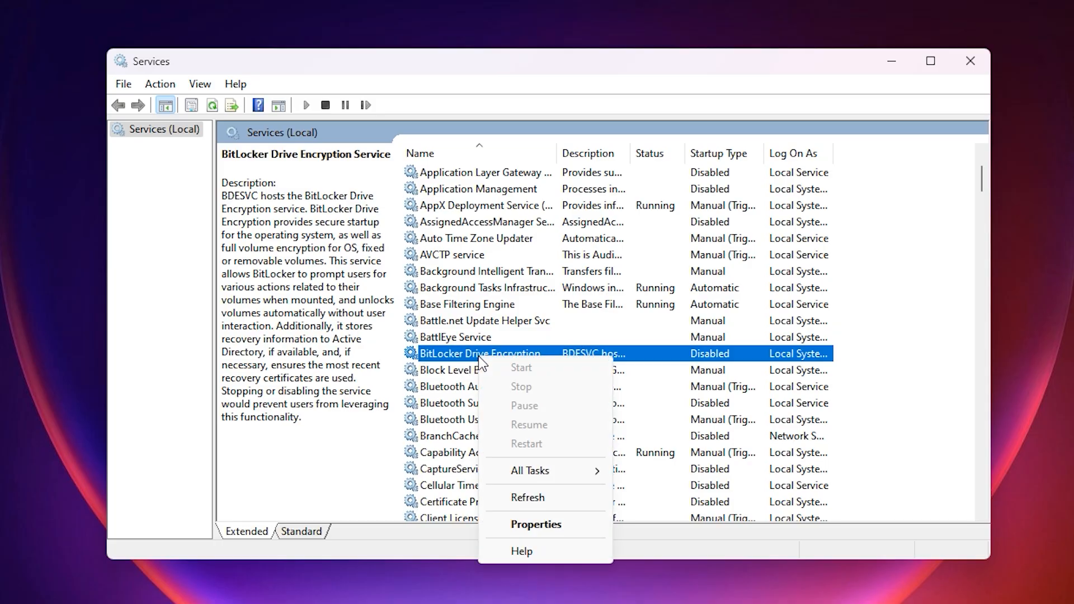
{"action": "left_click", "coordinate": [536, 524]}
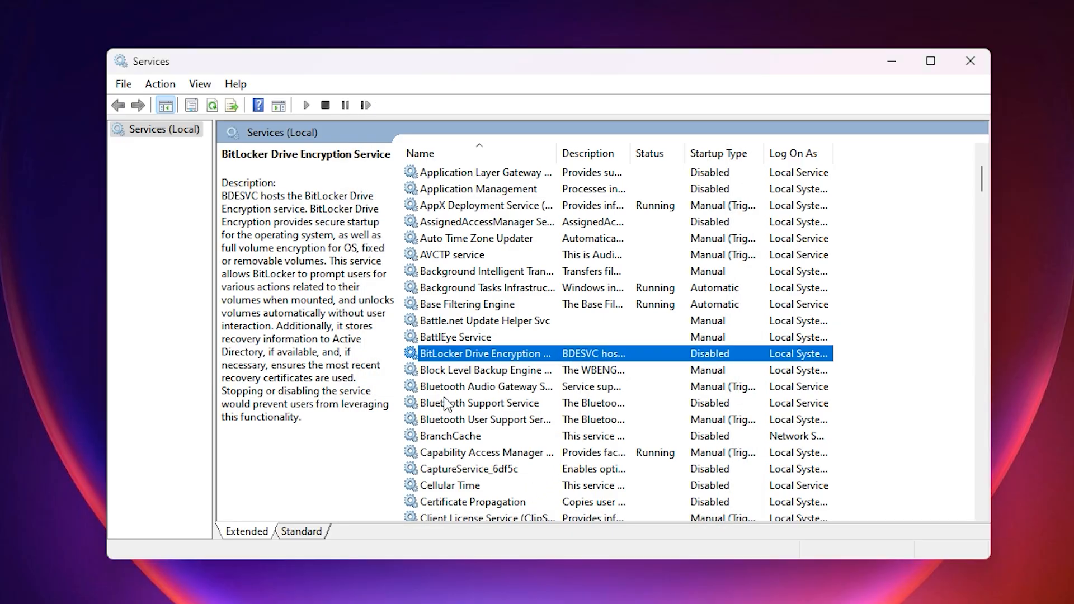
{"action": "scroll", "scroll_direction": "down", "scroll_amount": 3}
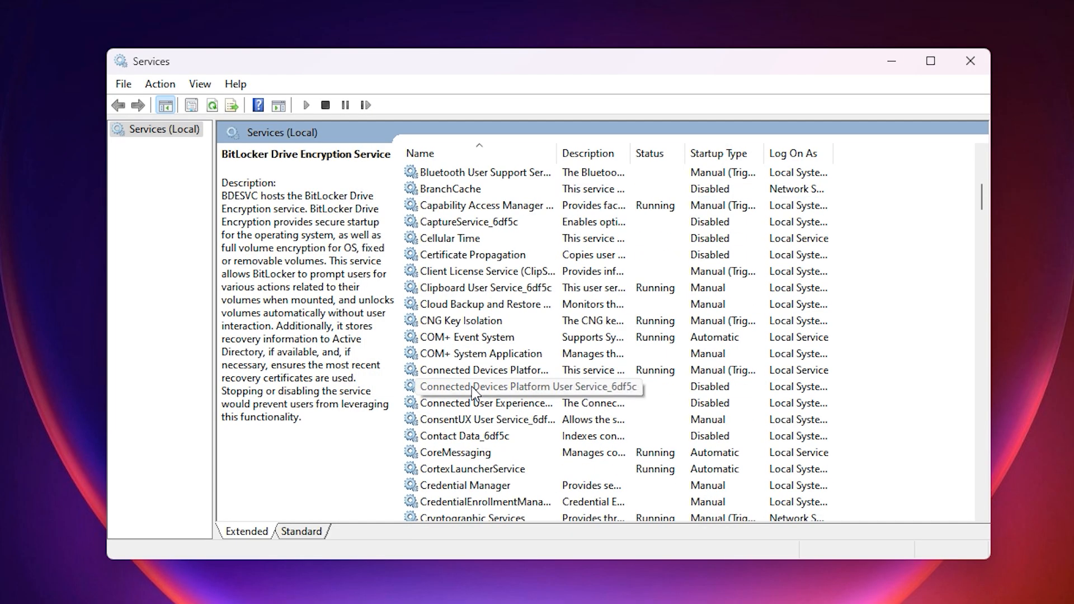
{"action": "left_click", "coordinate": [485, 403]}
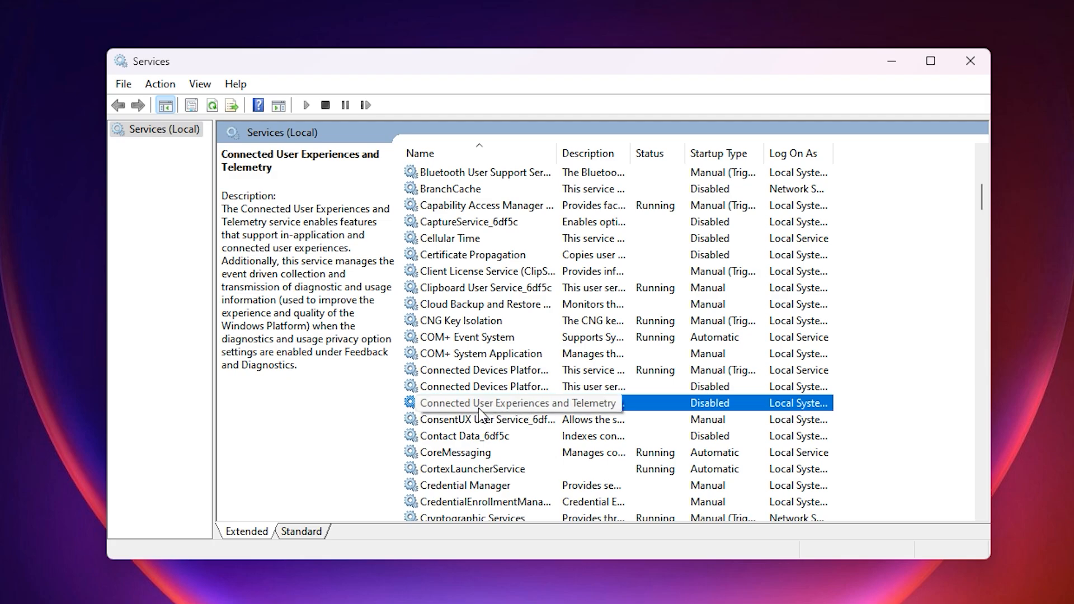
{"action": "scroll", "scroll_direction": "down", "scroll_amount": 3}
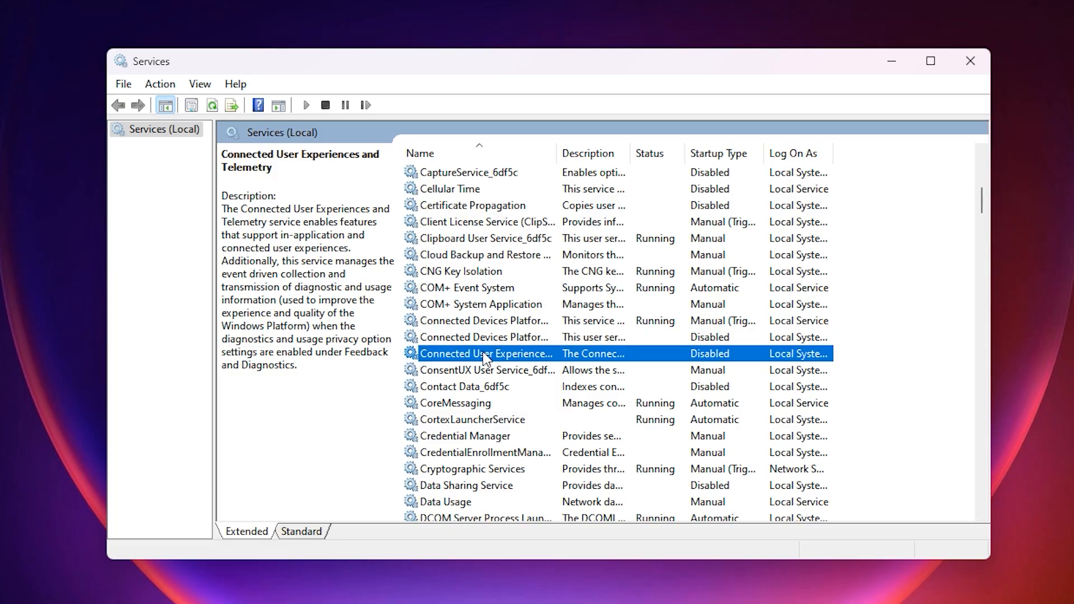
{"action": "scroll", "scroll_direction": "down", "scroll_amount": 3}
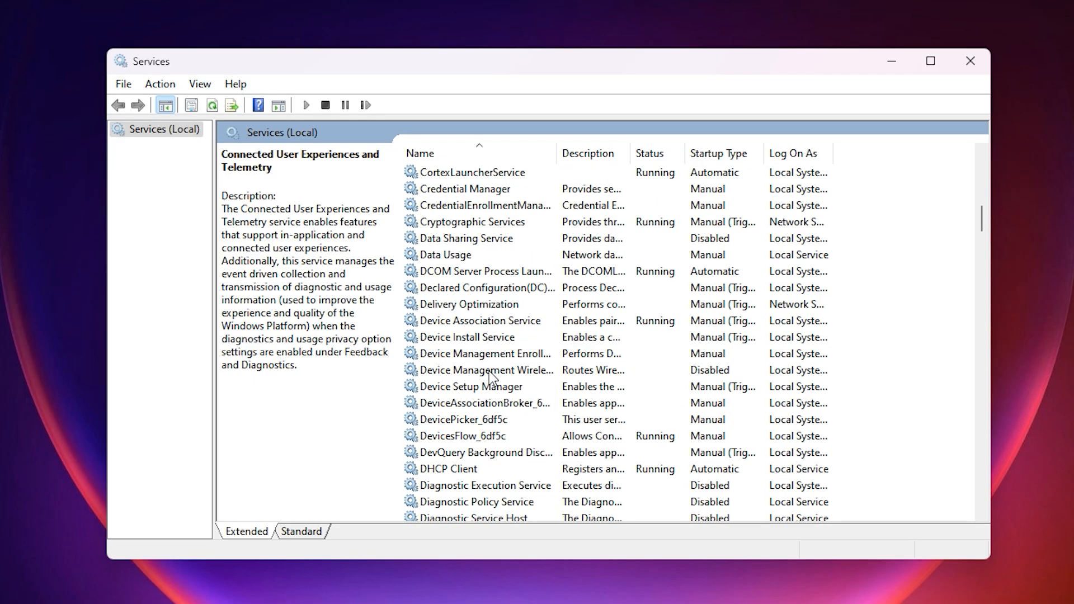
{"action": "scroll", "scroll_direction": "down", "scroll_amount": 3}
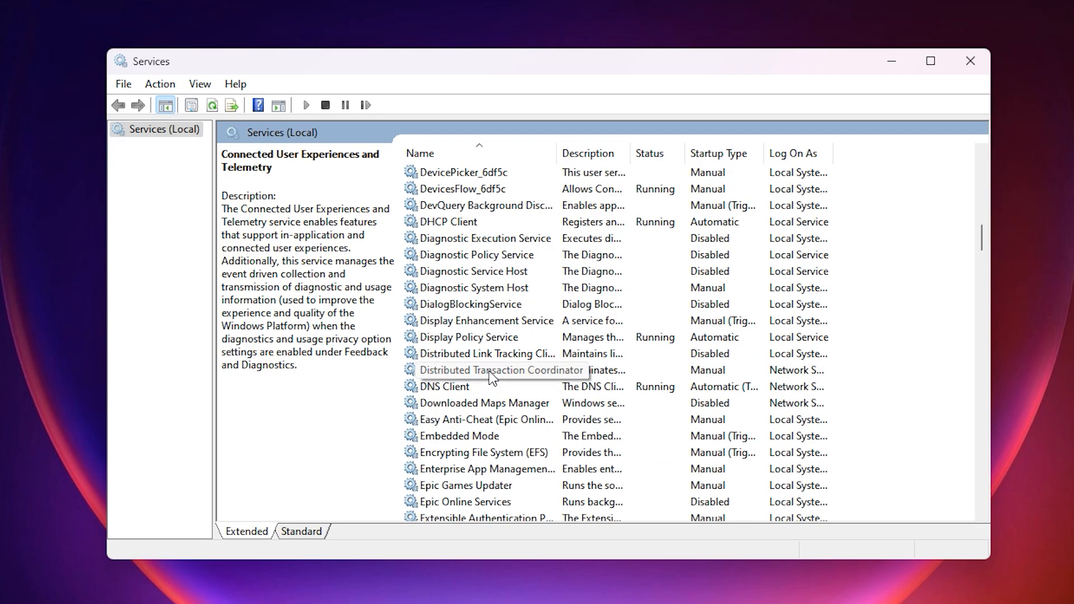
{"action": "left_click", "coordinate": [485, 353]}
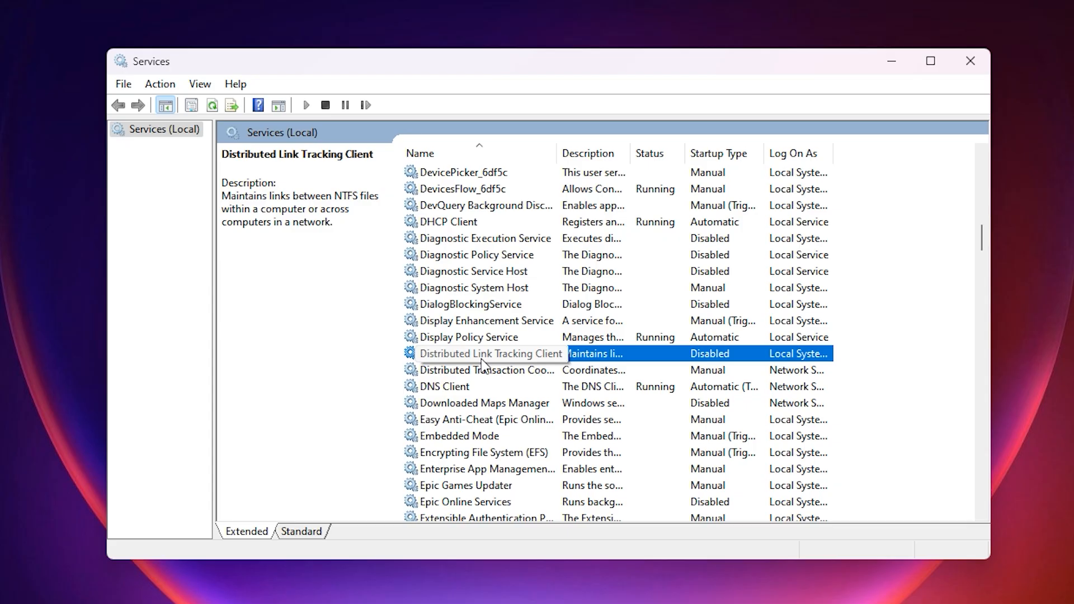
{"action": "mouse_move", "coordinate": [469, 360]}
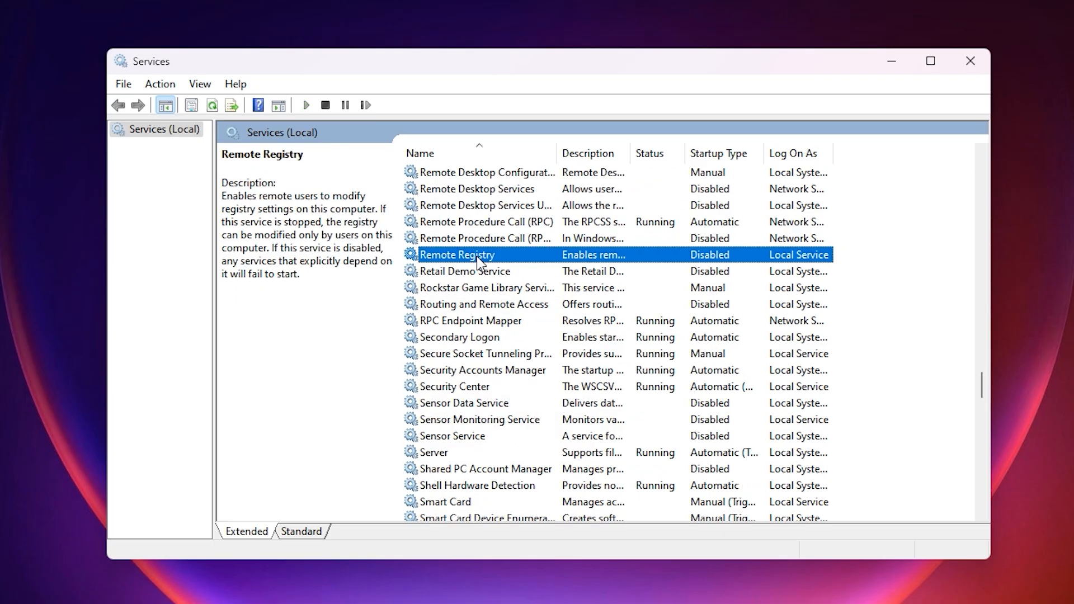
{"action": "mouse_move", "coordinate": [496, 268]}
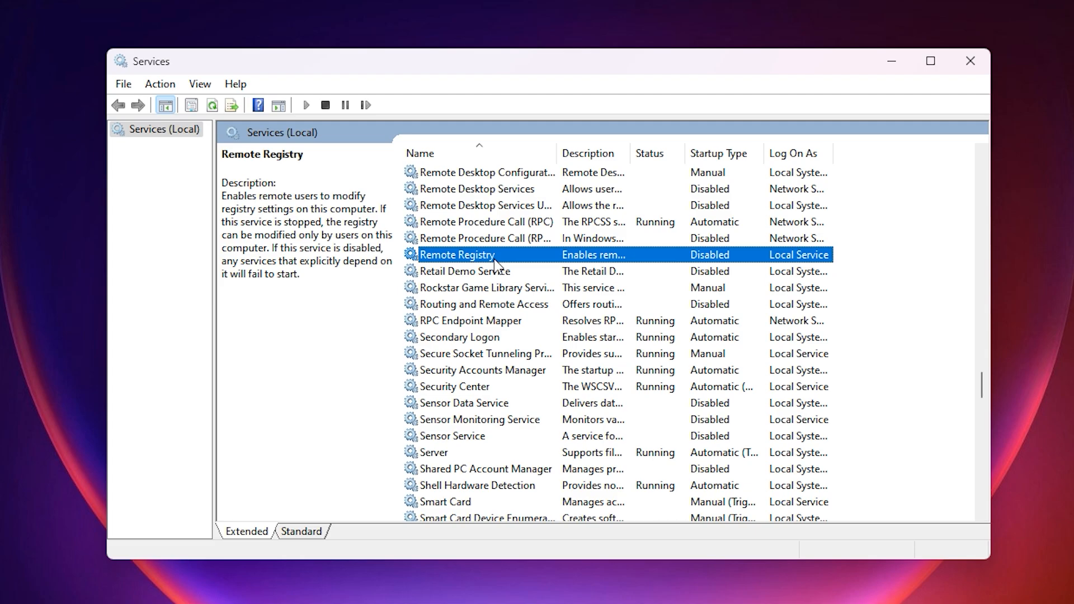
{"action": "mouse_move", "coordinate": [507, 262]}
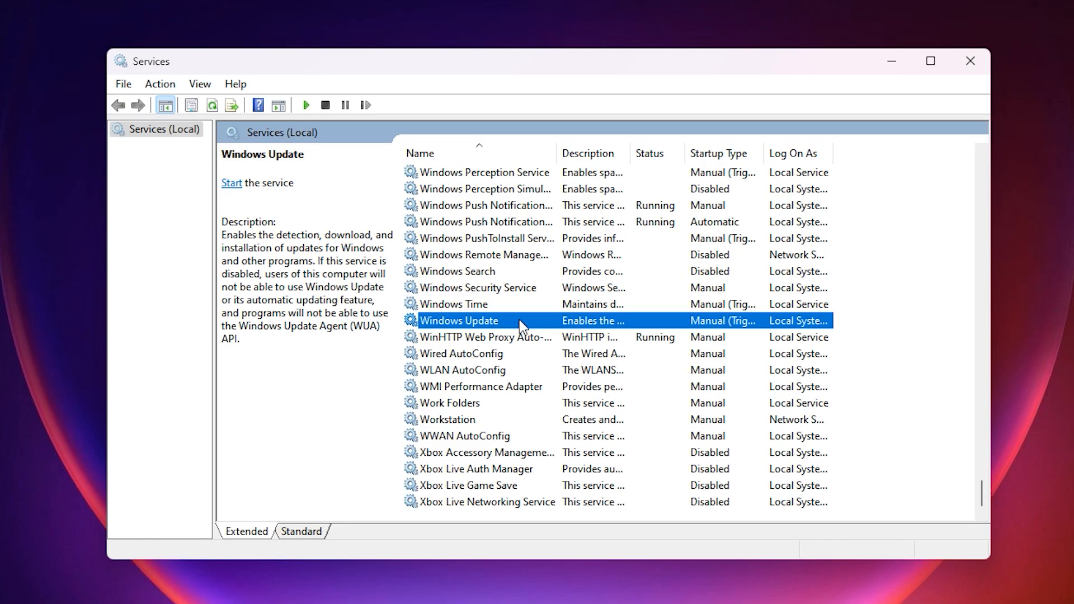
{"action": "mouse_move", "coordinate": [492, 335]}
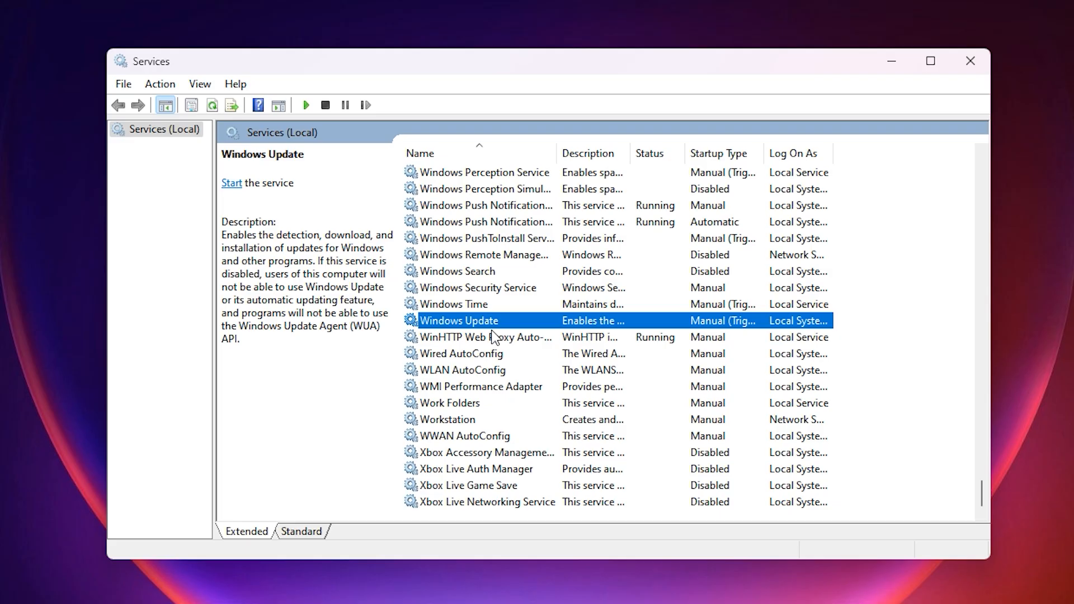
{"action": "mouse_move", "coordinate": [547, 362]}
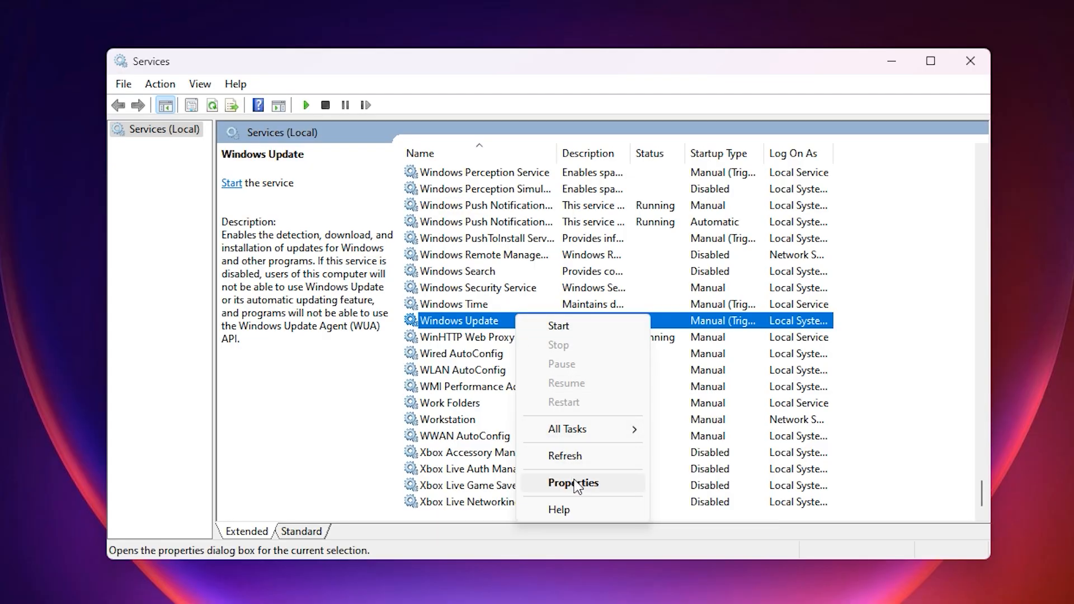
Step: View the Windows Update service's properties and its Manual (Trigger) startup type
{"action": "left_click", "coordinate": [573, 483]}
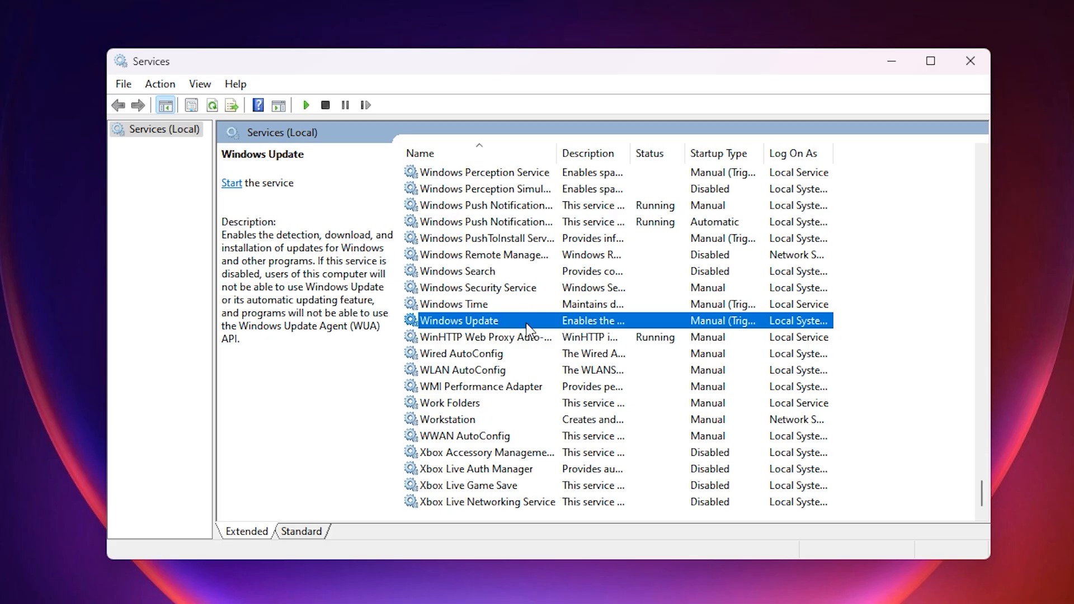
{"action": "mouse_move", "coordinate": [521, 322]}
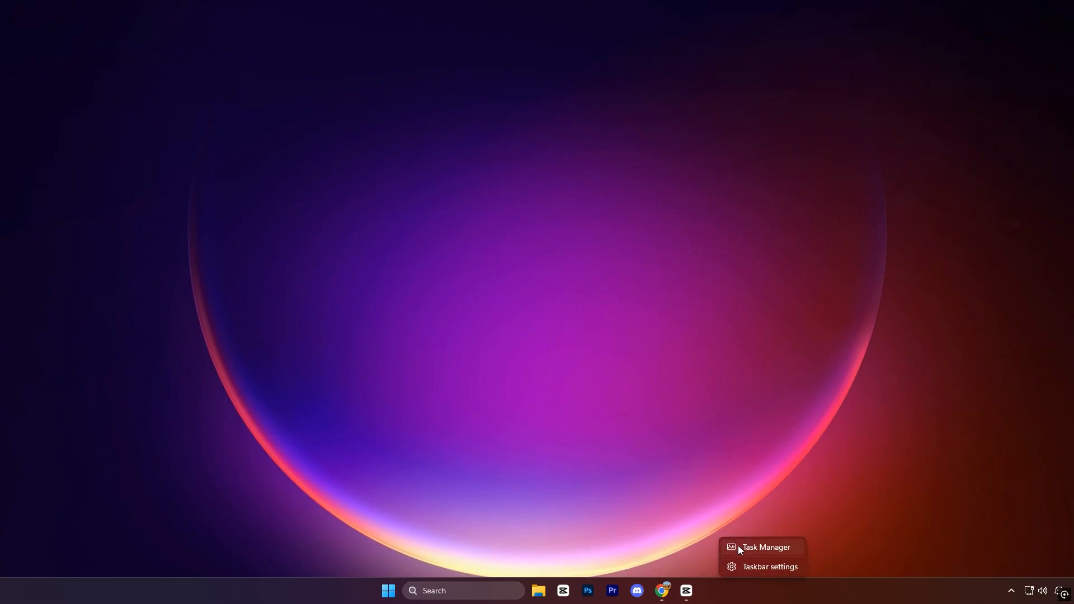
Step: Launch Task Manager and go to its Startup apps list
{"action": "left_click", "coordinate": [766, 547]}
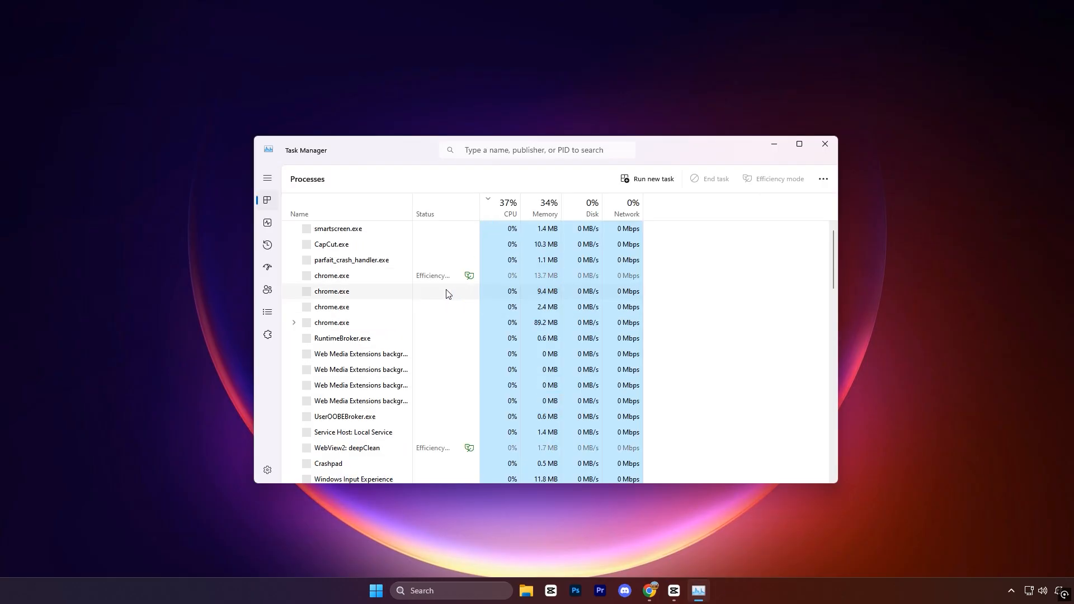
{"action": "left_click", "coordinate": [267, 176]}
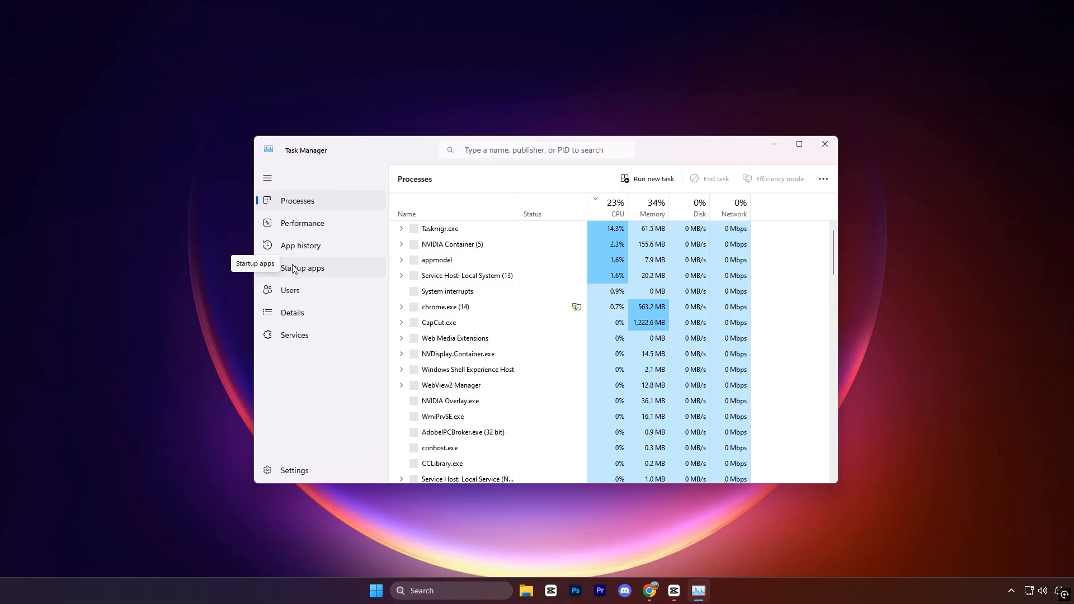
{"action": "left_click", "coordinate": [303, 269]}
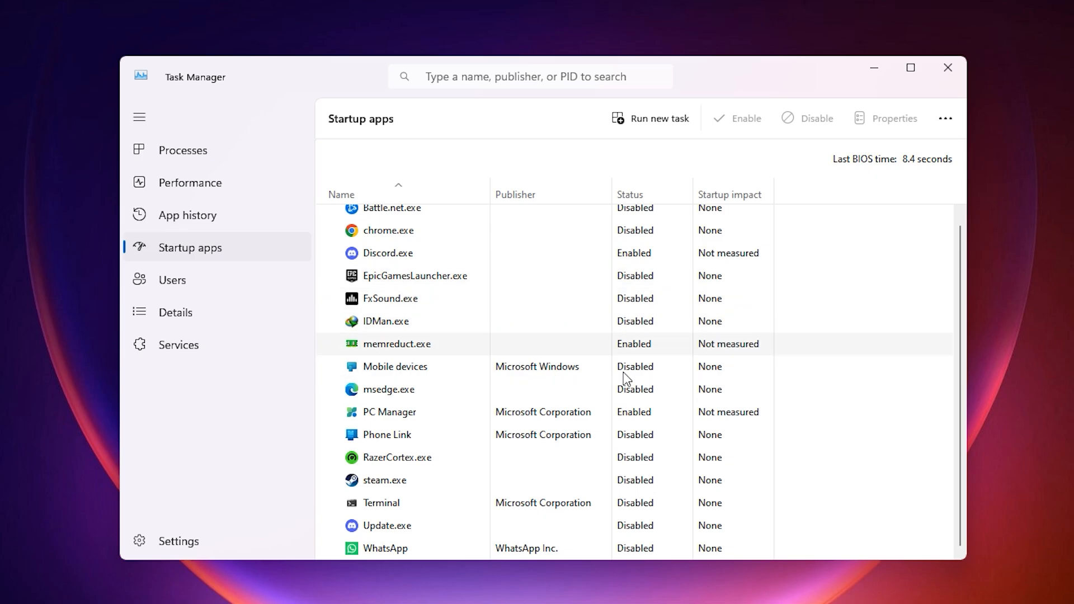
{"action": "mouse_move", "coordinate": [677, 345]}
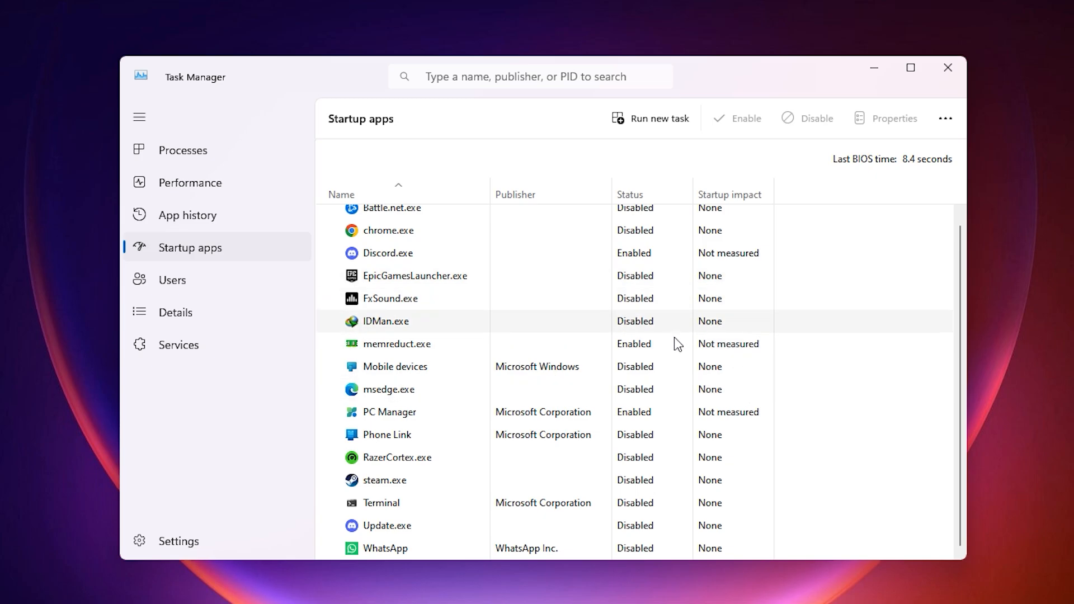
{"action": "mouse_move", "coordinate": [681, 394]}
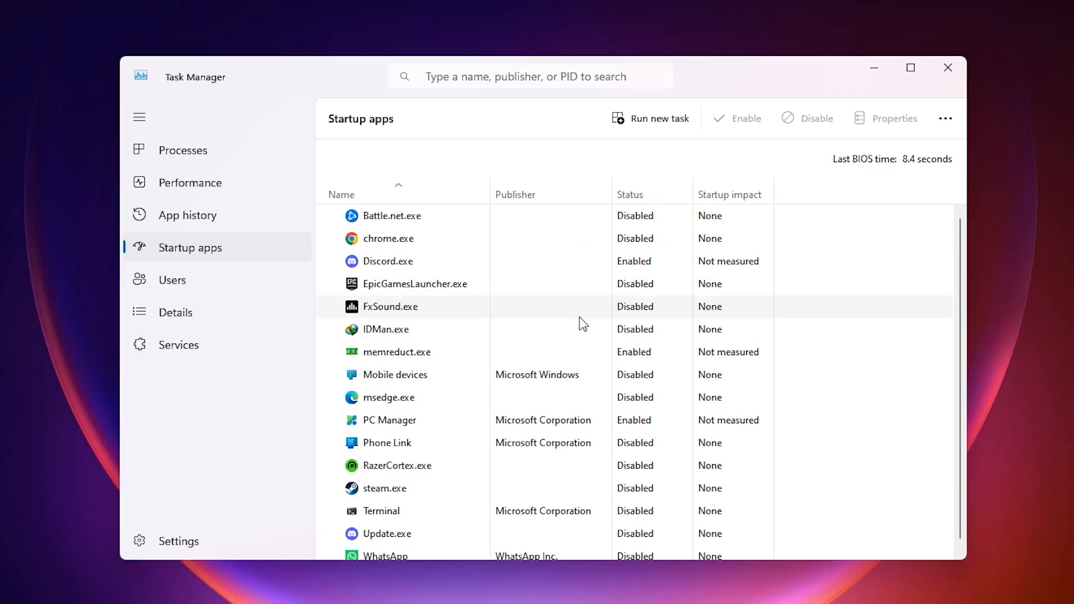
{"action": "mouse_move", "coordinate": [589, 311]}
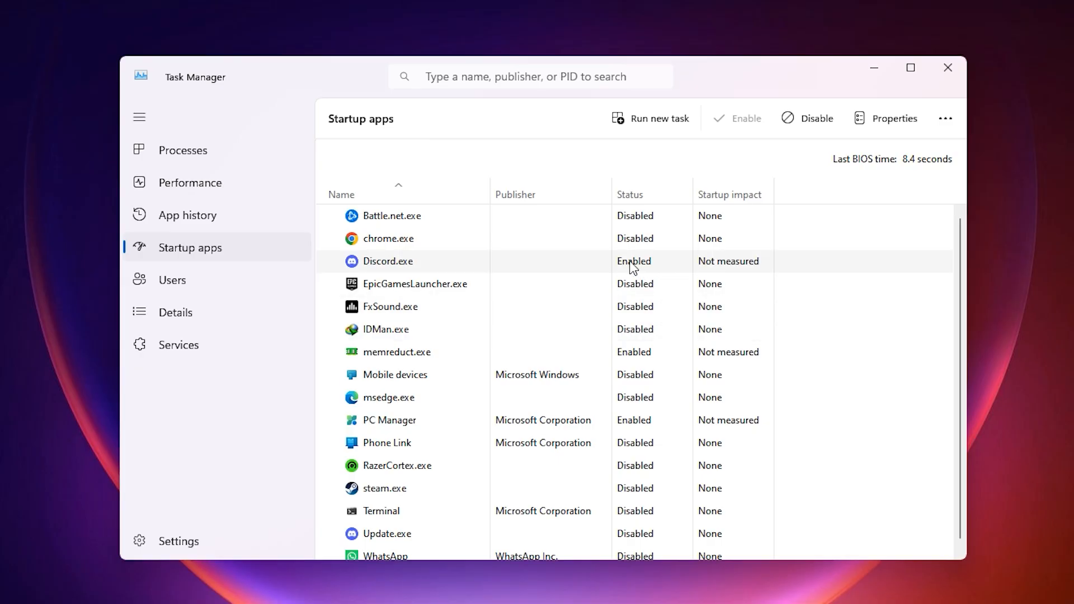
Step: Disable Discord.exe at startup, keeping memreduct.exe and PC Manager enabled
{"action": "left_click", "coordinate": [808, 119]}
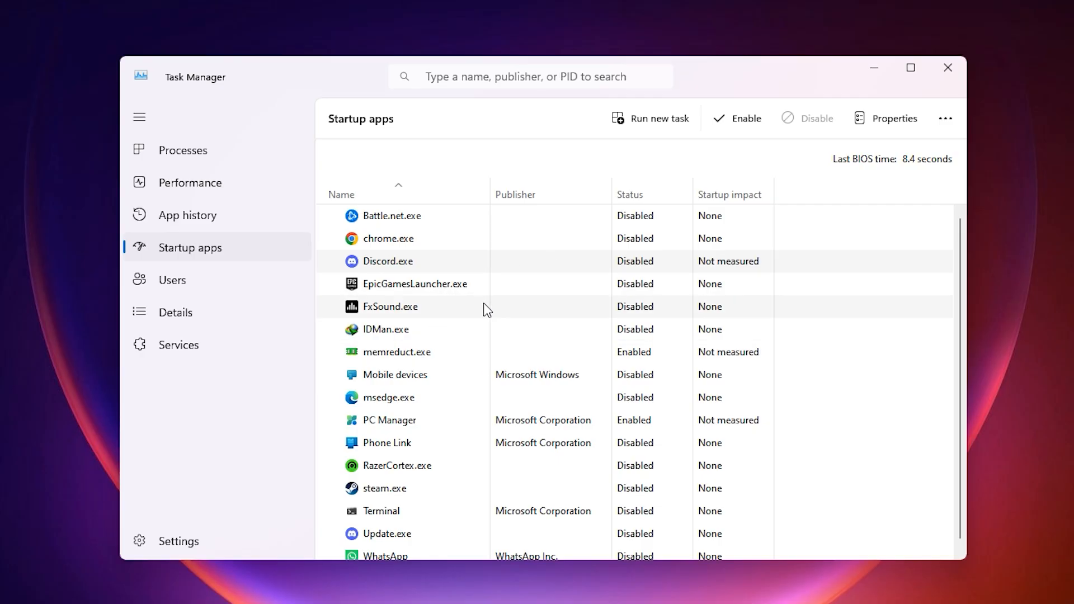
{"action": "mouse_move", "coordinate": [504, 293]}
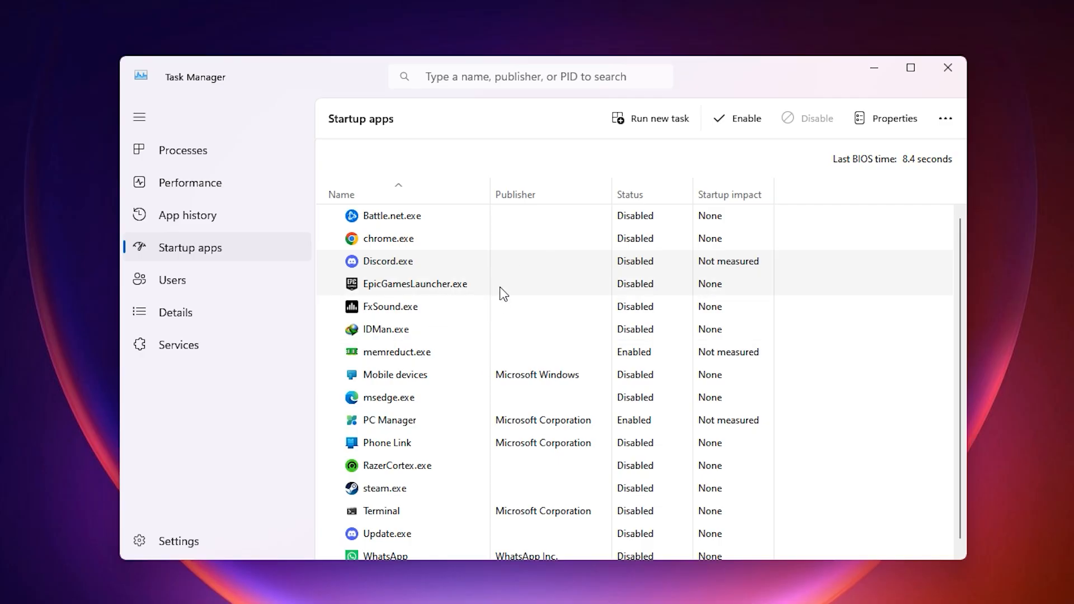
{"action": "scroll", "scroll_direction": "down", "scroll_amount": 3}
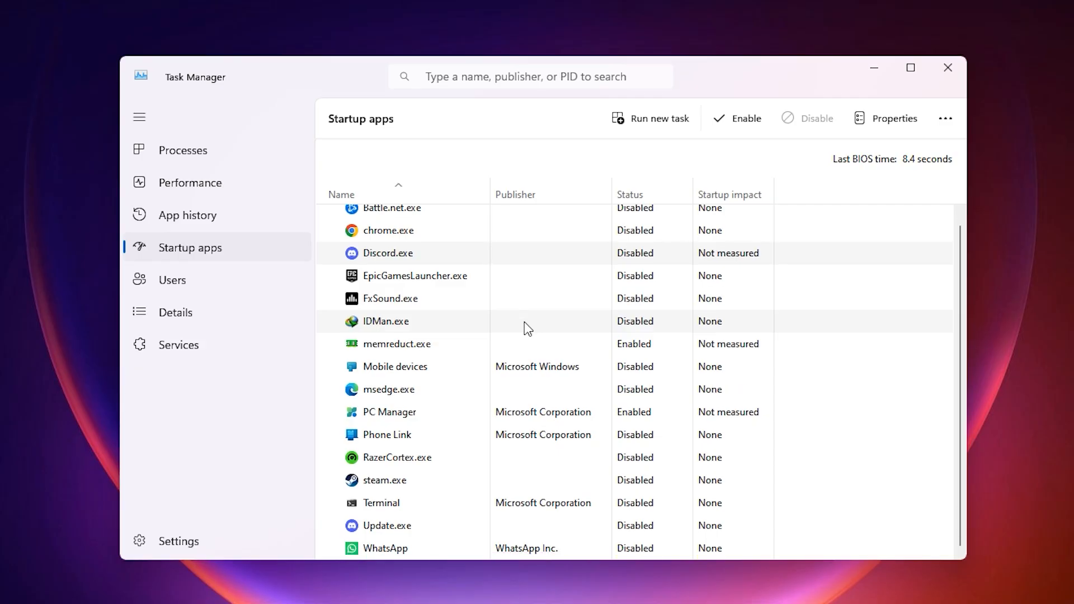
{"action": "mouse_move", "coordinate": [517, 327]}
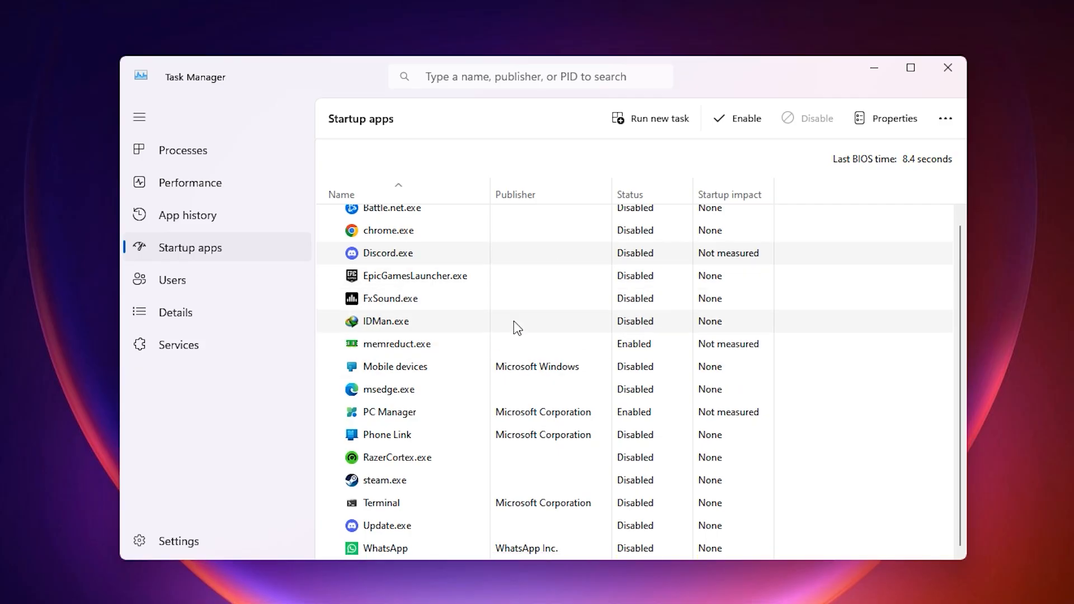
{"action": "mouse_move", "coordinate": [401, 385]}
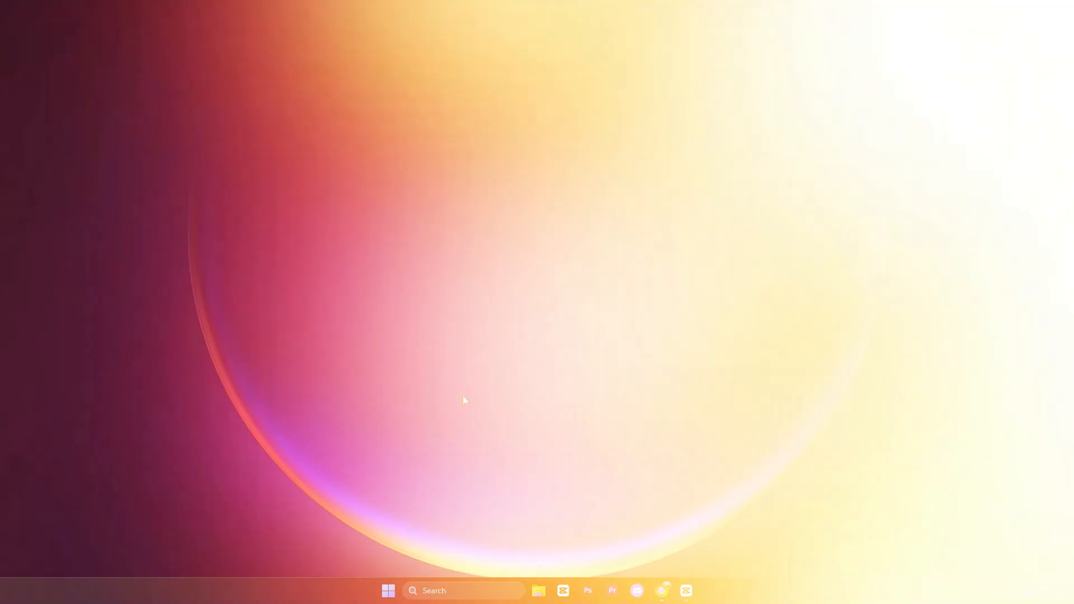
Step: In Device Manager confirm High Precision Event Timer is already disabled, then close Device Manager
{"action": "type", "text": "device Manager"}
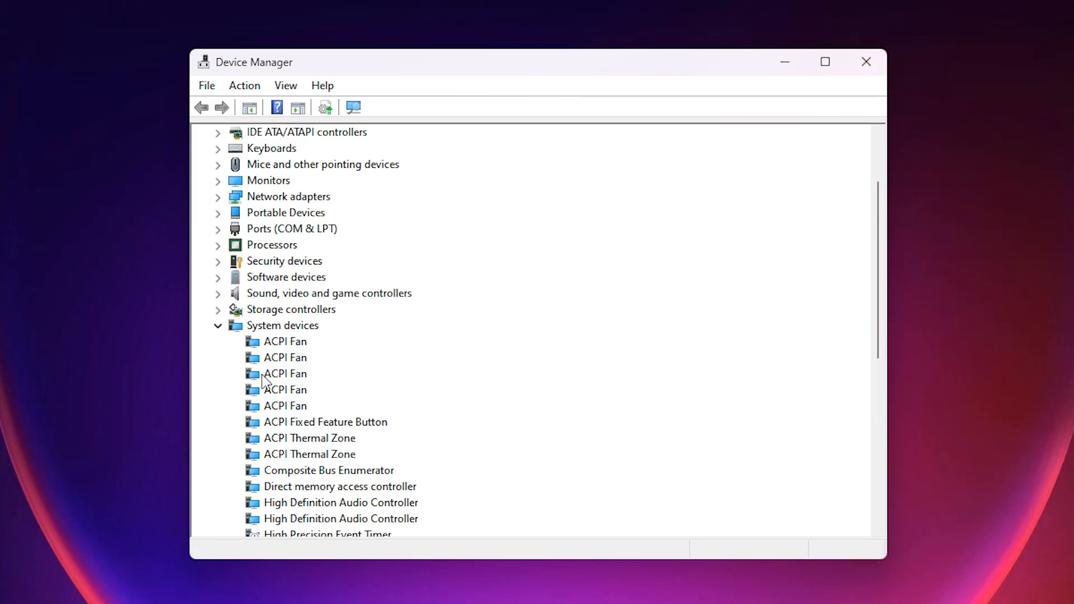
{"action": "left_click", "coordinate": [328, 389]}
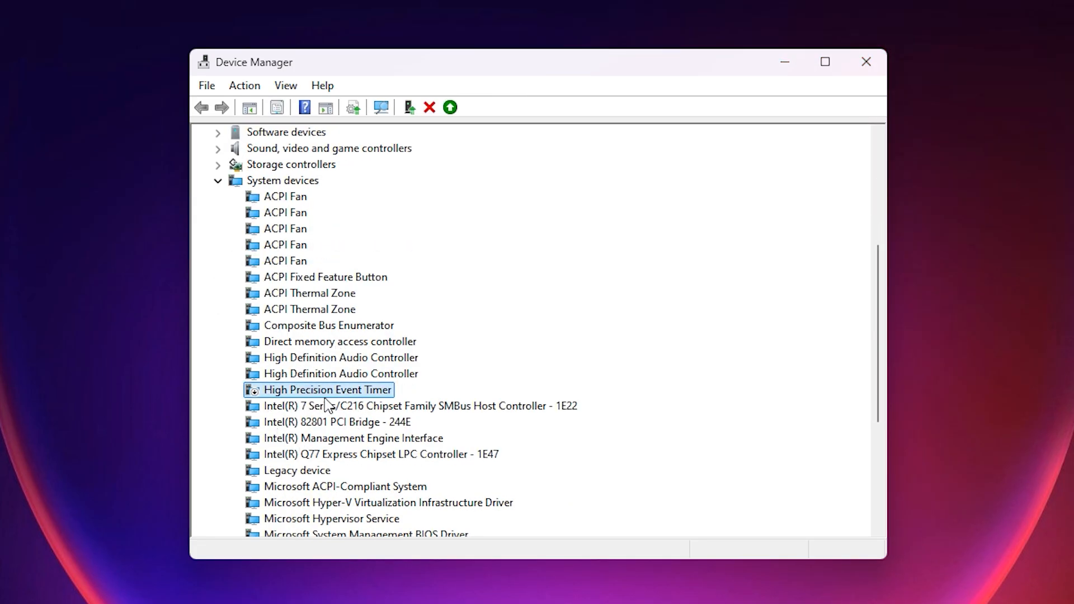
{"action": "right_click", "coordinate": [328, 389]}
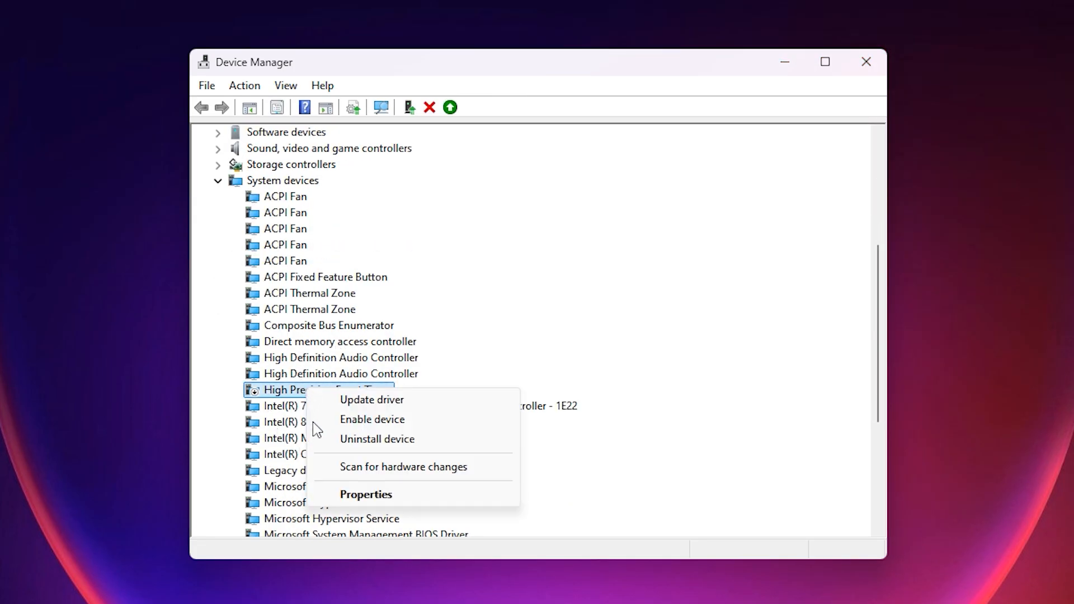
{"action": "left_click", "coordinate": [313, 389]}
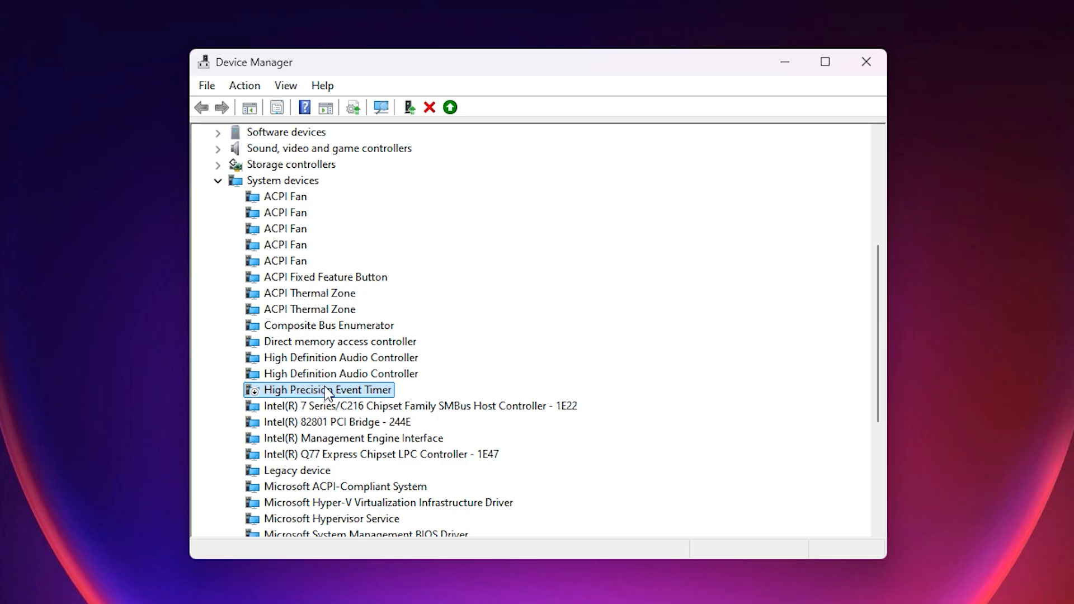
{"action": "mouse_move", "coordinate": [307, 403]}
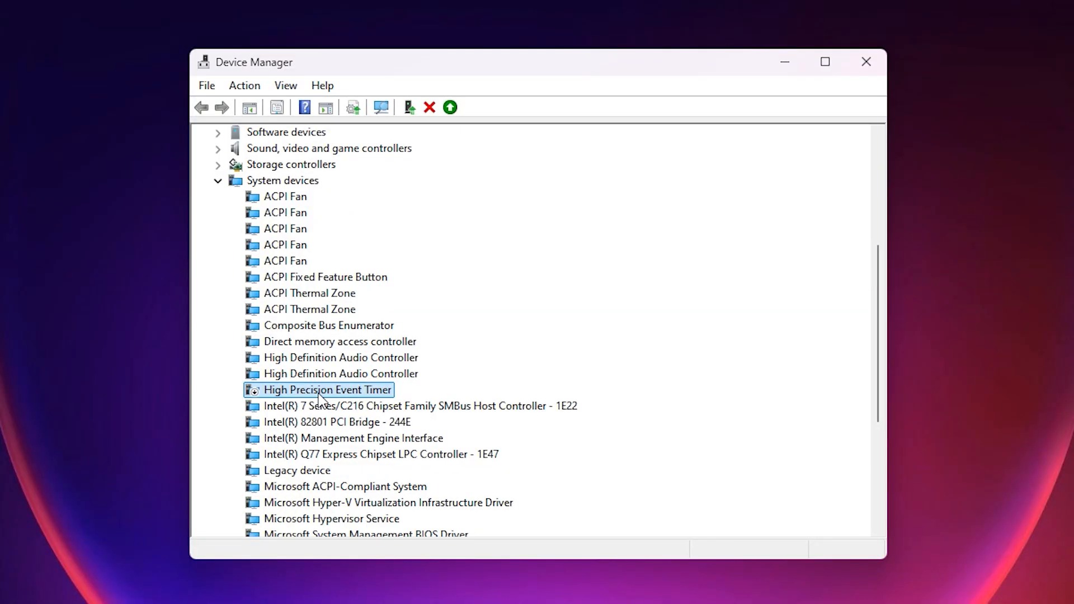
{"action": "left_click", "coordinate": [866, 61]}
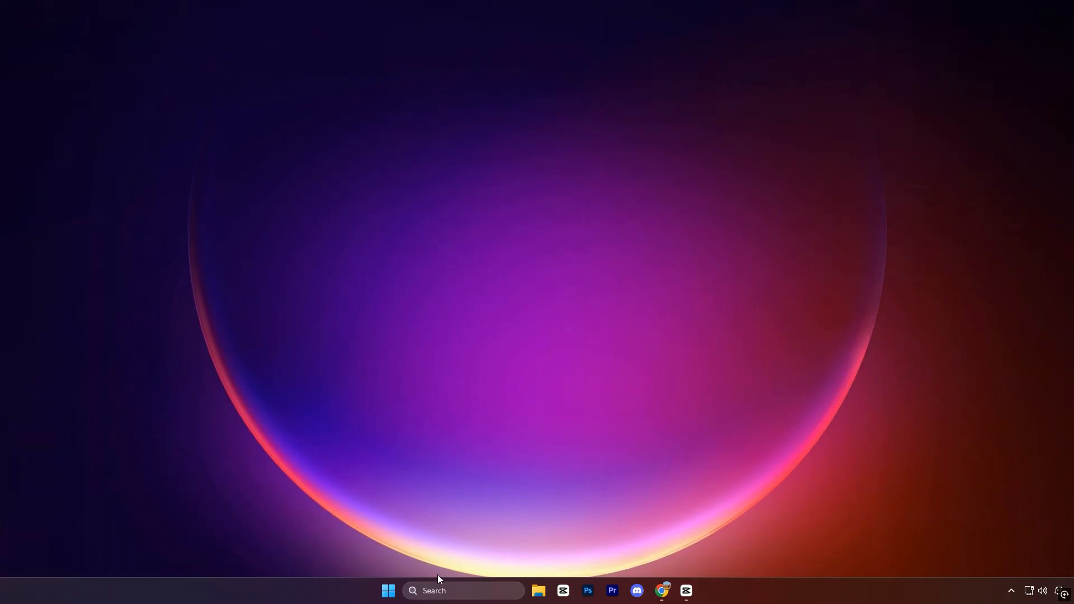
Step: Find 'core isolation' via search and reach Core isolation with Memory integrity off
{"action": "type", "text": "control Panel"}
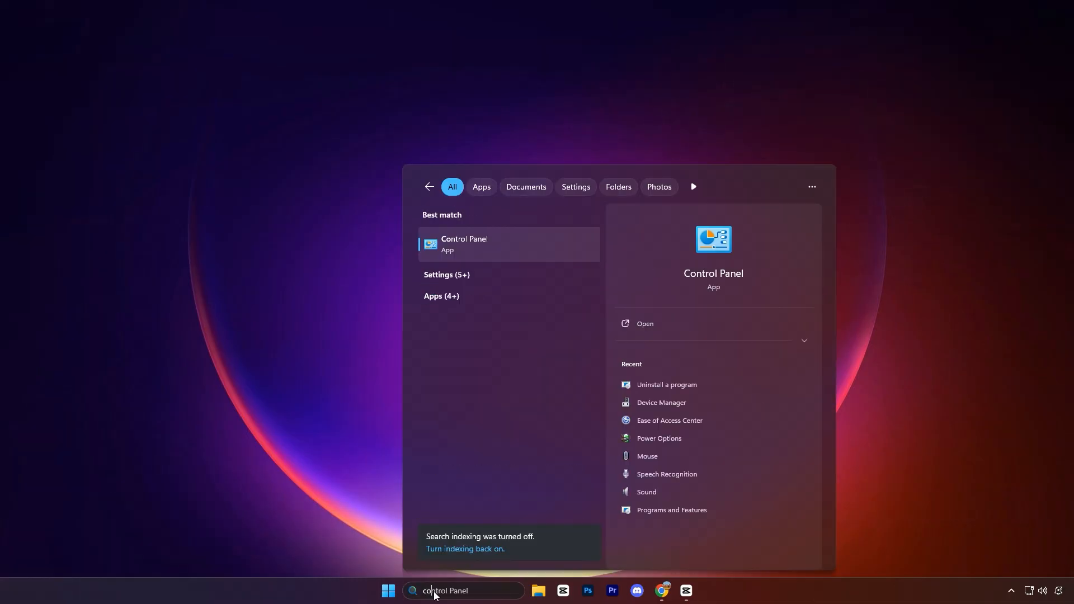
{"action": "type", "text": "core isolation"}
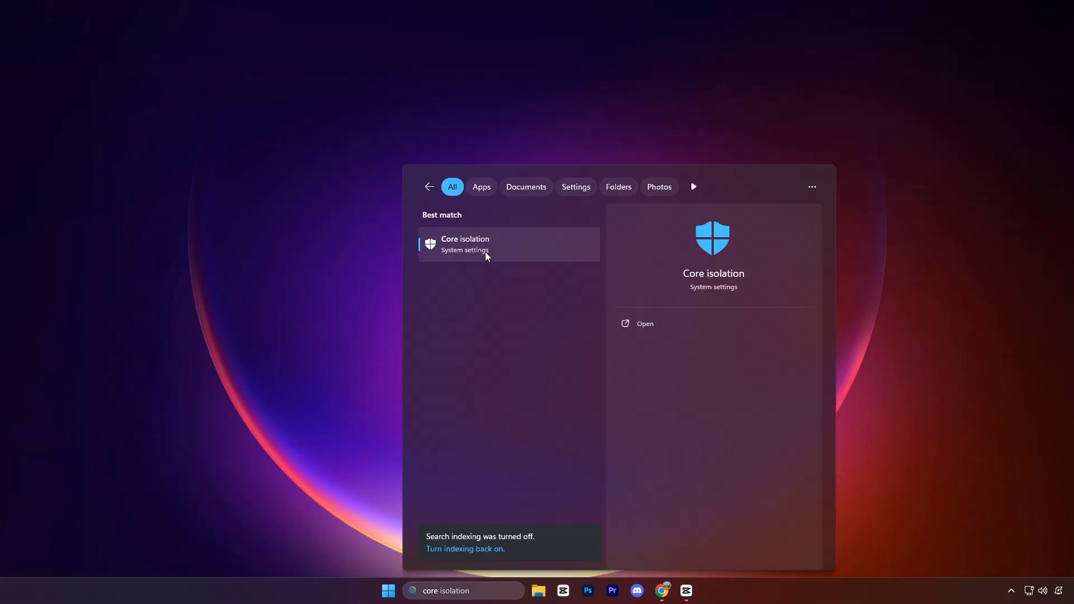
{"action": "left_click", "coordinate": [486, 244]}
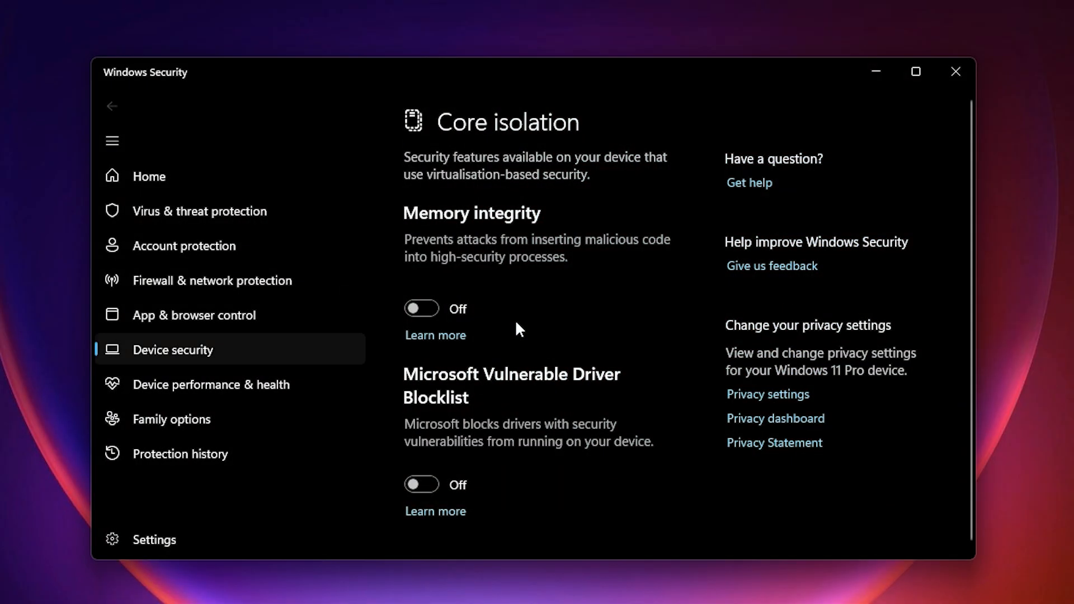
{"action": "mouse_move", "coordinate": [403, 257]}
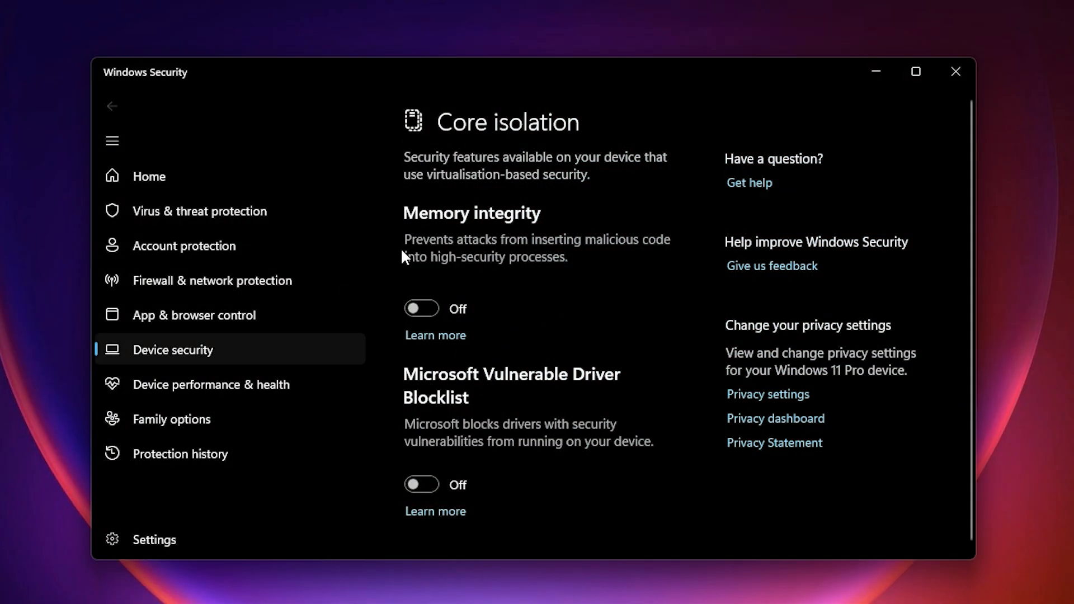
{"action": "mouse_move", "coordinate": [444, 325]}
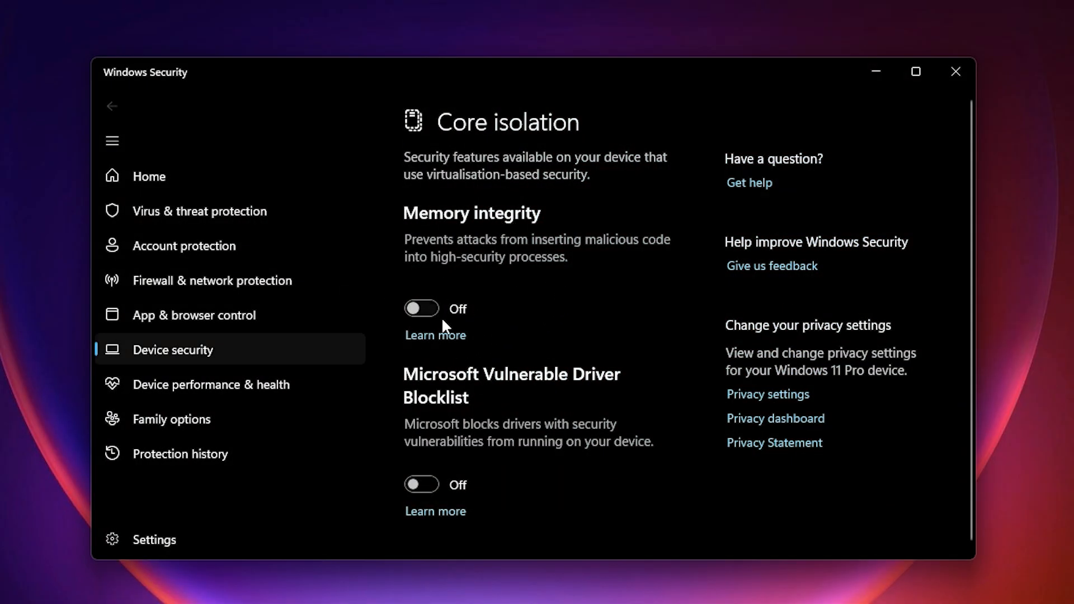
{"action": "mouse_move", "coordinate": [447, 341]}
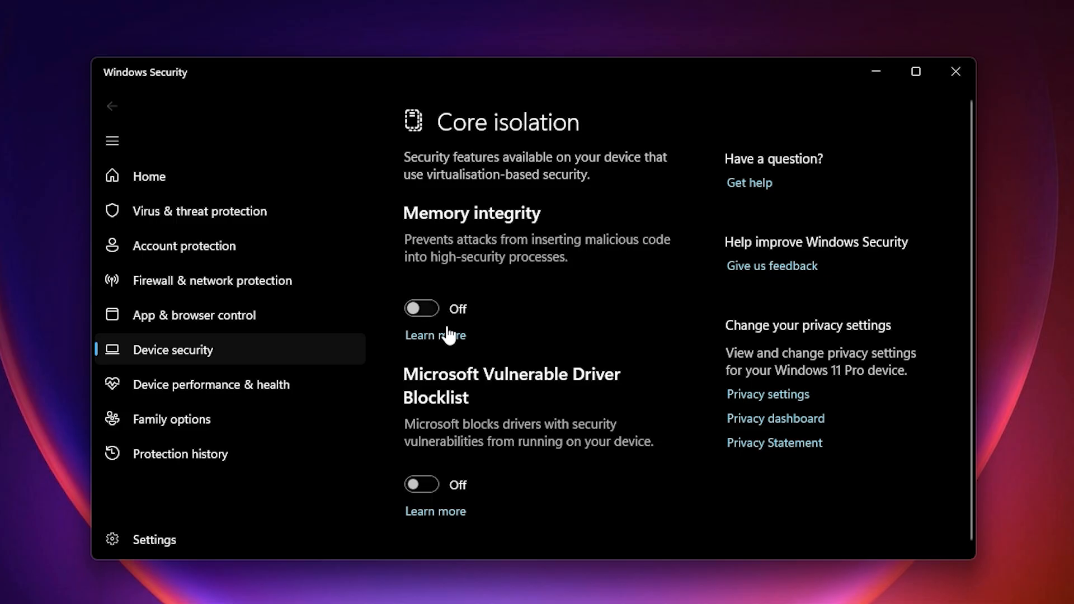
{"action": "mouse_move", "coordinate": [430, 320]}
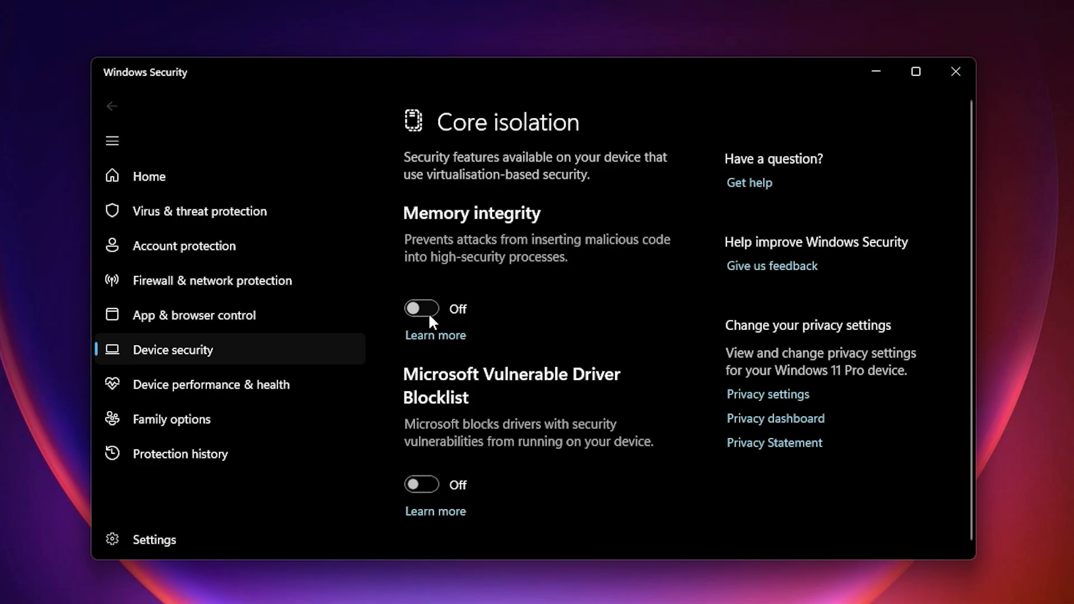
{"action": "mouse_move", "coordinate": [402, 304]}
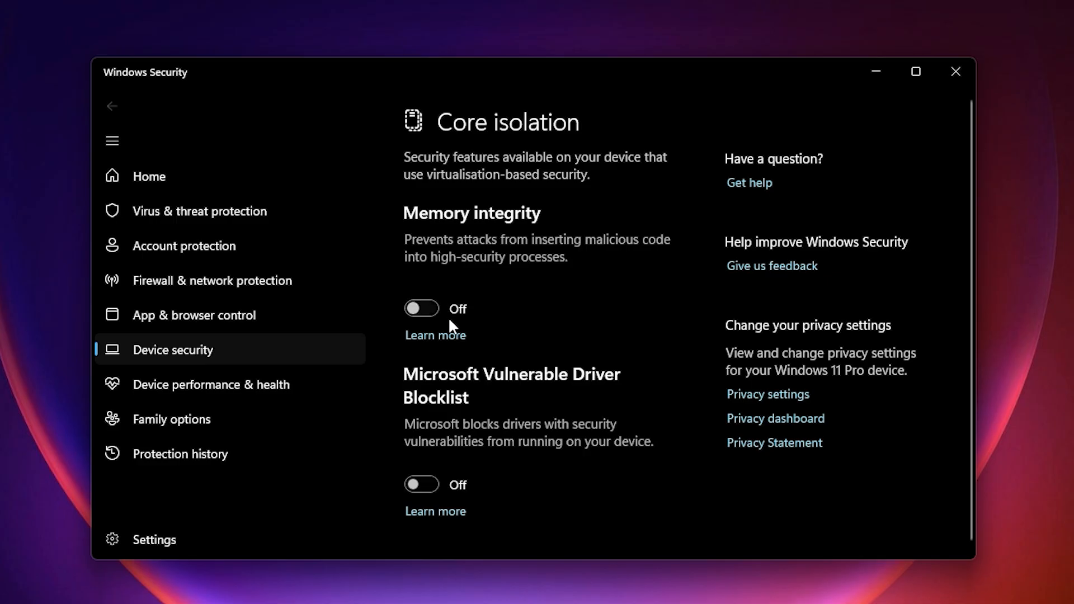
{"action": "mouse_move", "coordinate": [444, 329]}
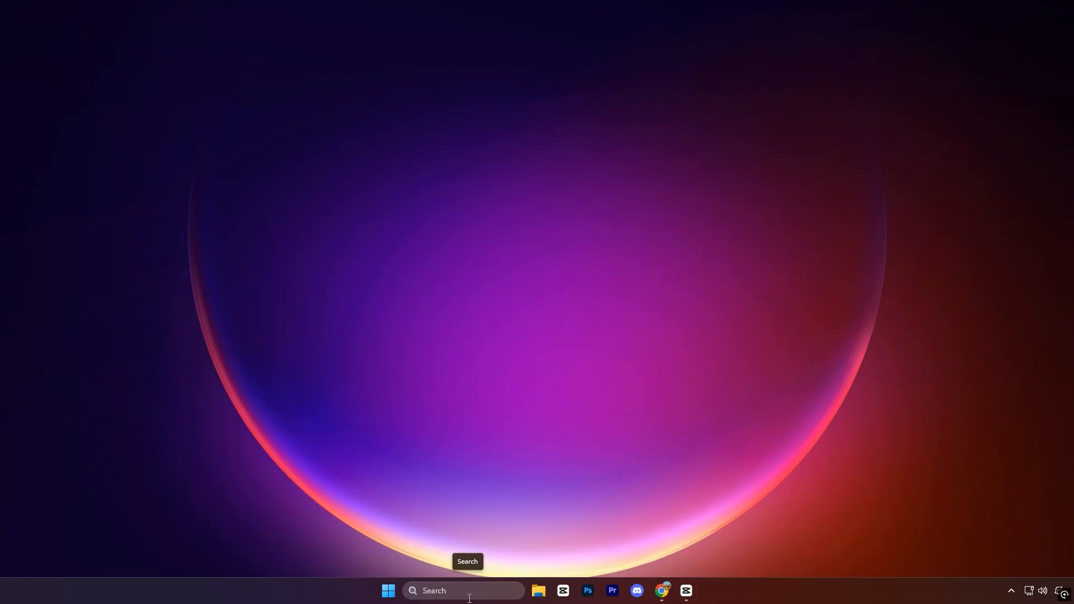
Step: Find 'storage settings' via search and switch Storage Sense off on the Storage page
{"action": "type", "text": "storage settings"}
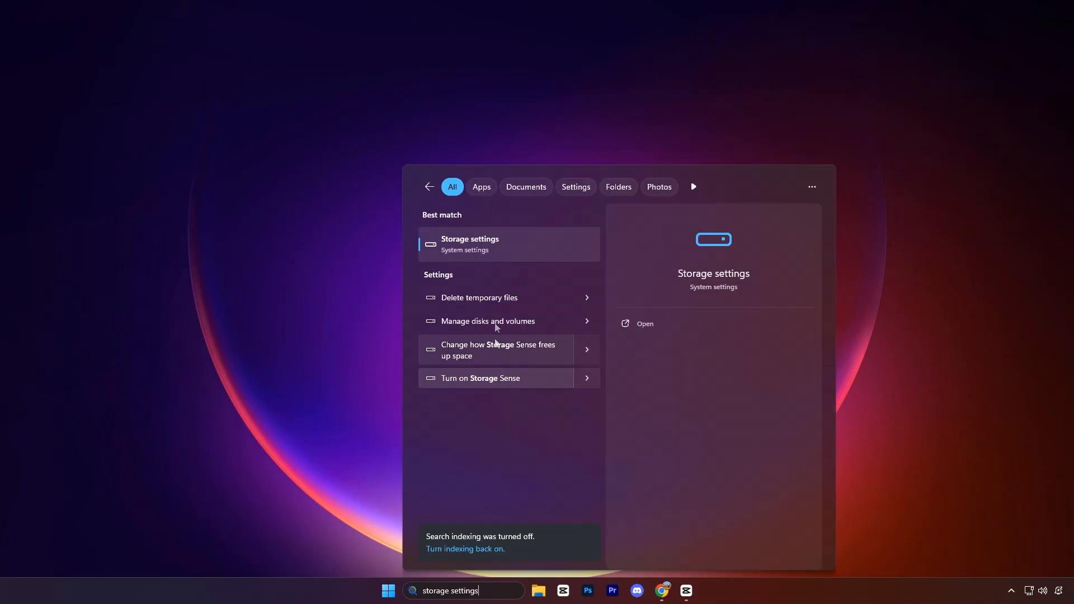
{"action": "left_click", "coordinate": [470, 244]}
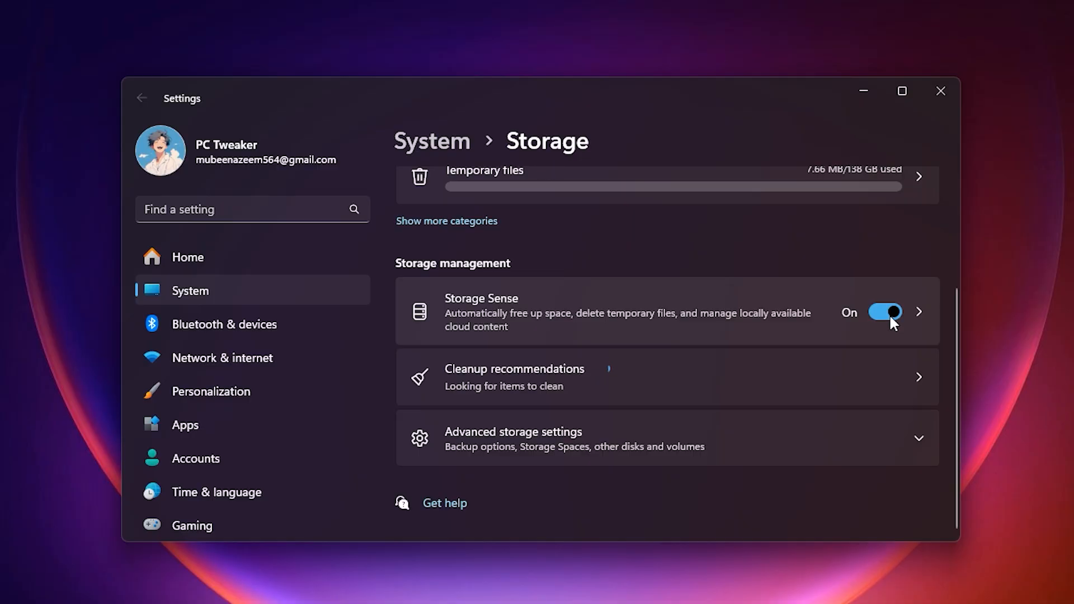
{"action": "left_click", "coordinate": [885, 312]}
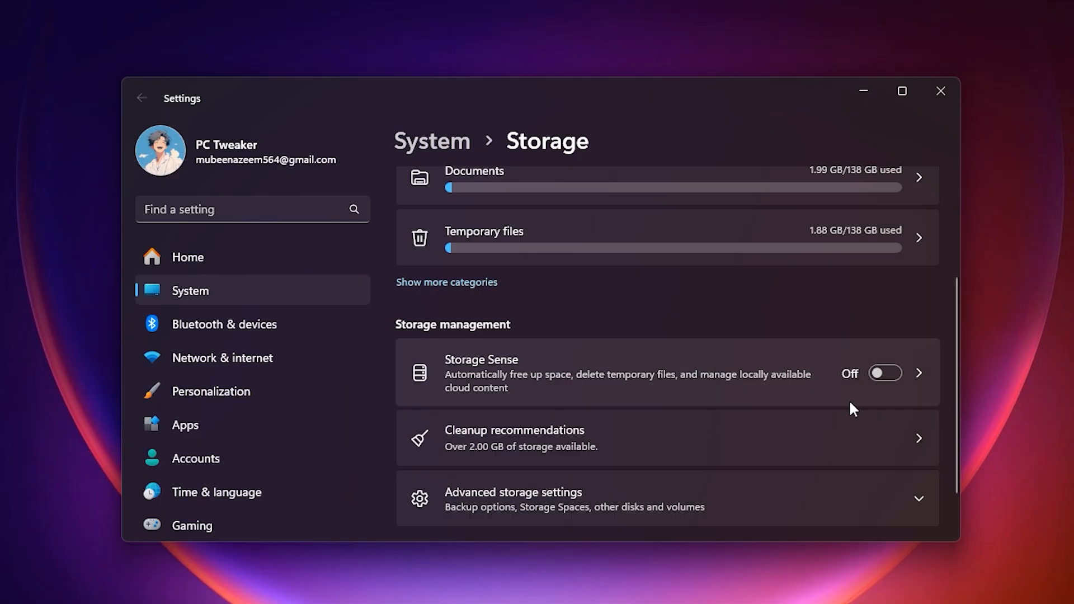
{"action": "scroll", "scroll_direction": "down", "scroll_amount": 3}
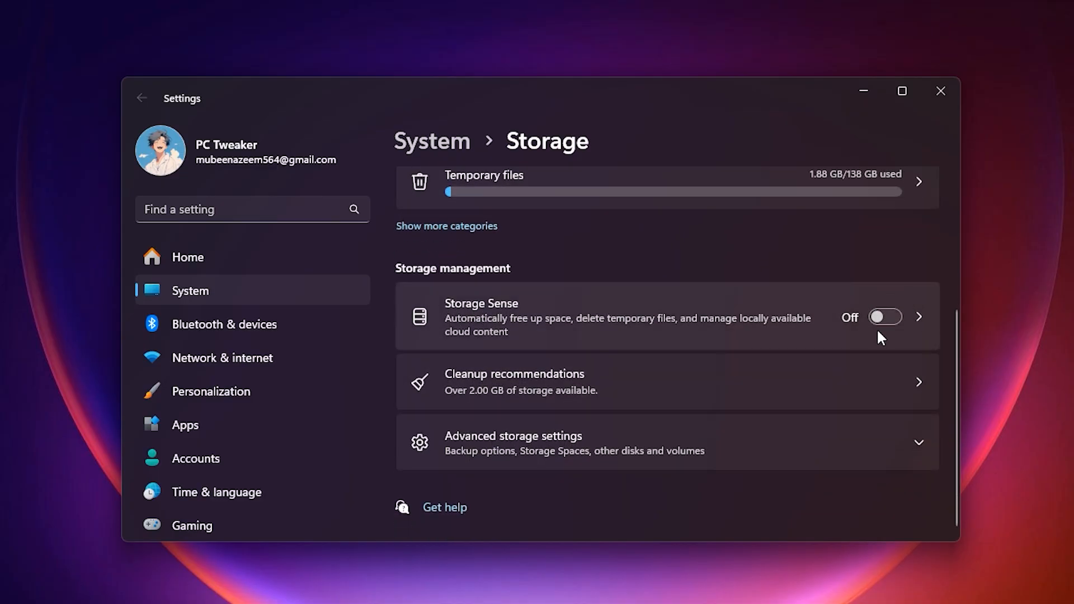
{"action": "mouse_move", "coordinate": [837, 339]}
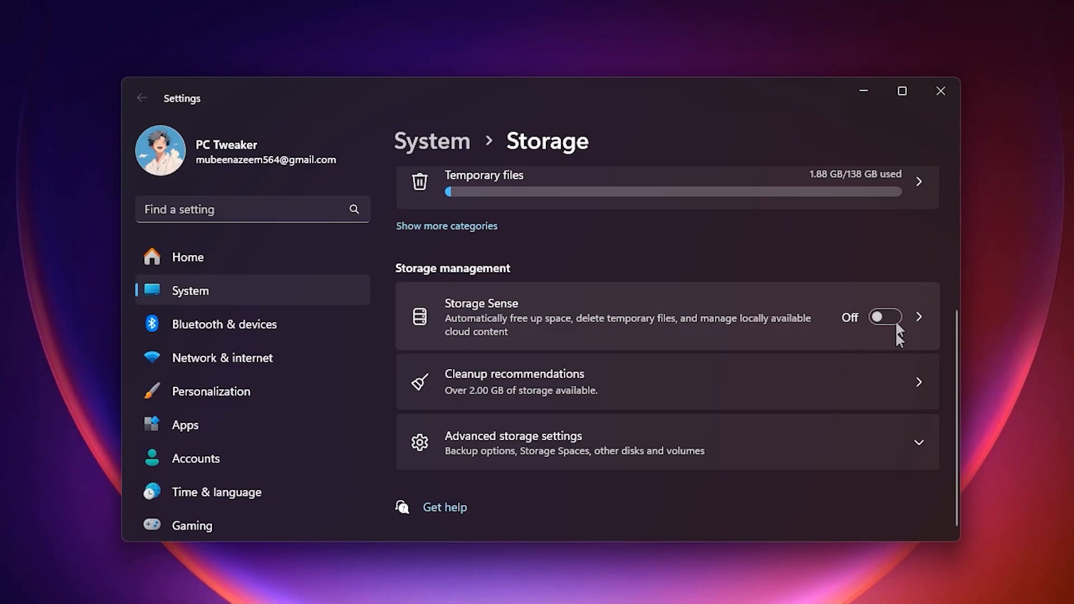
{"action": "mouse_move", "coordinate": [592, 335]}
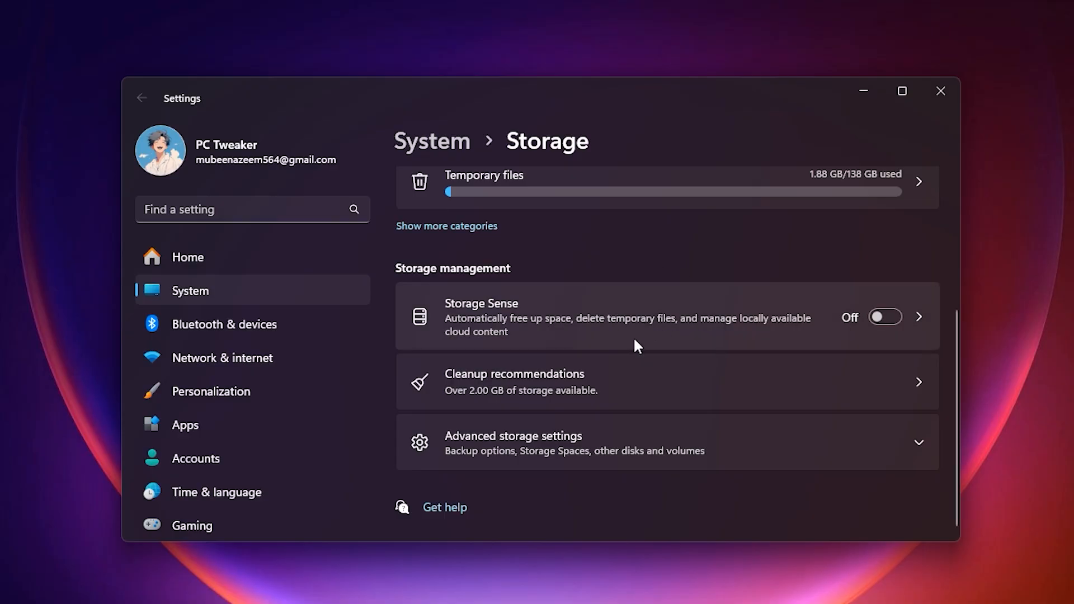
{"action": "mouse_move", "coordinate": [611, 304]}
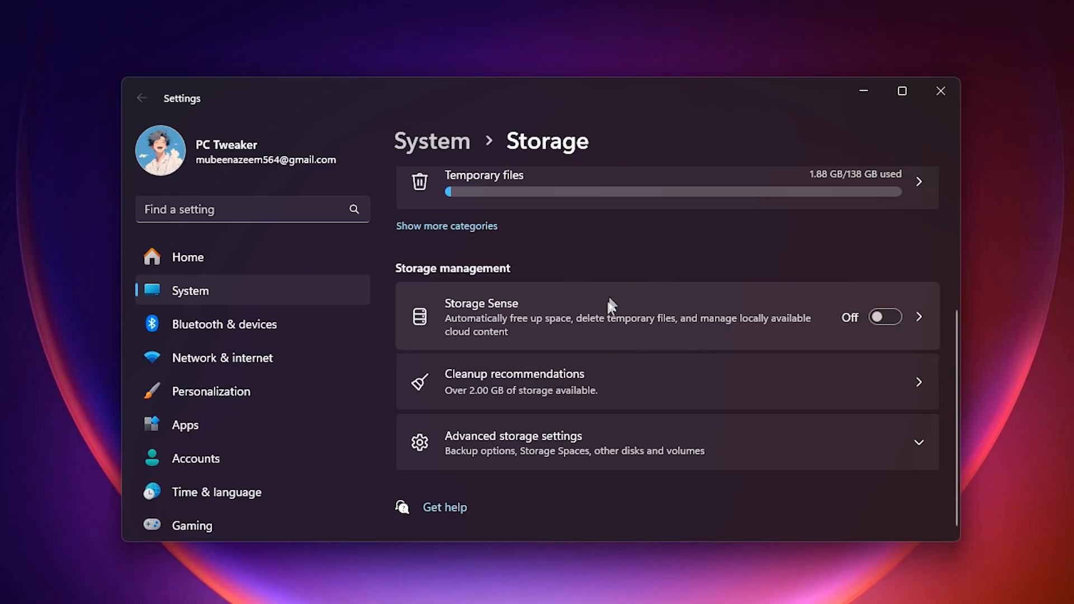
{"action": "mouse_move", "coordinate": [630, 345]}
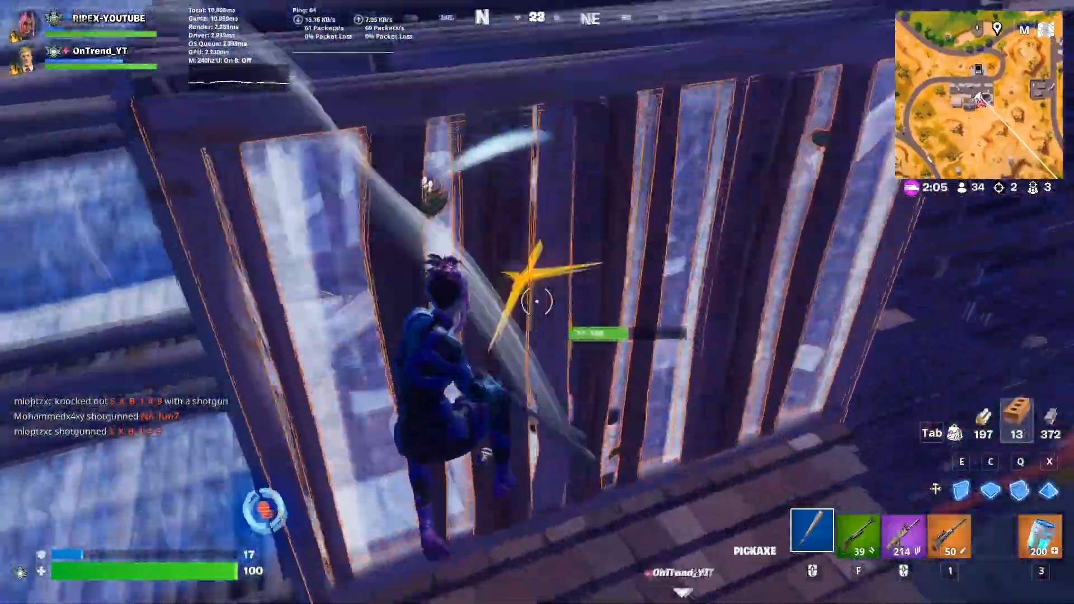
{"action": "key", "text": "2"}
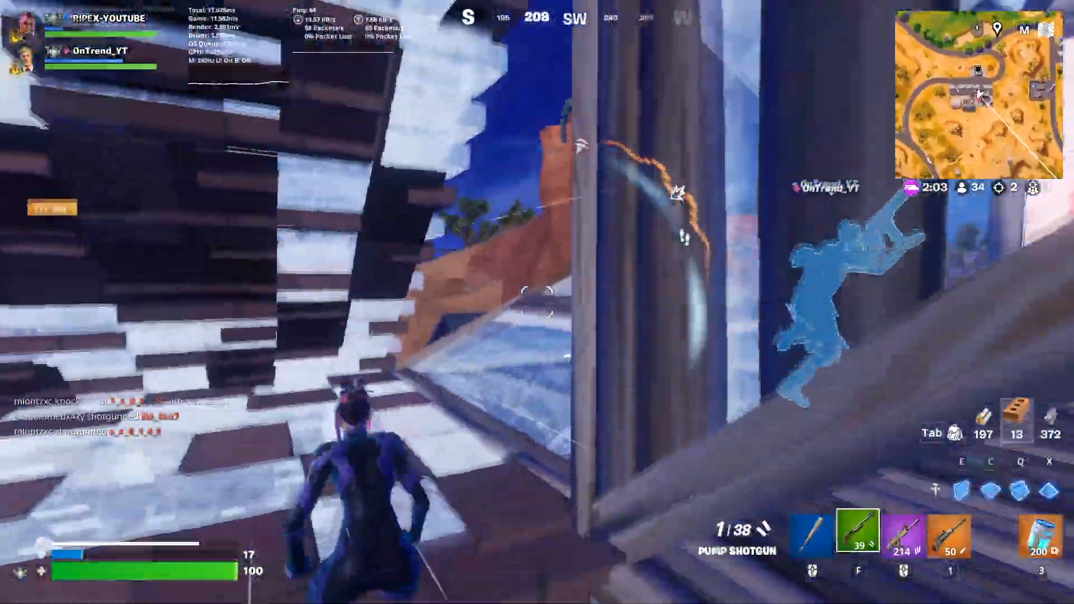